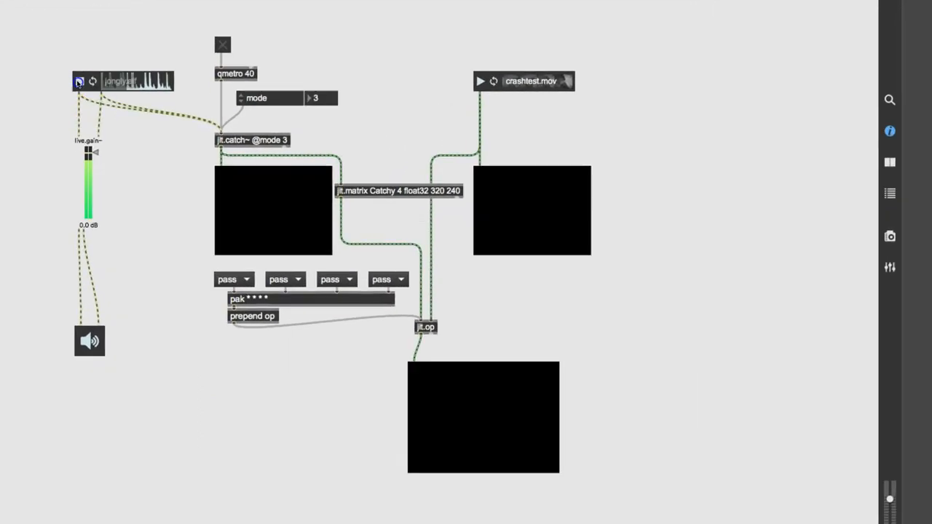
Start the audio clip, the crashtest movie and the qmetro driving the capture.
click(79, 82)
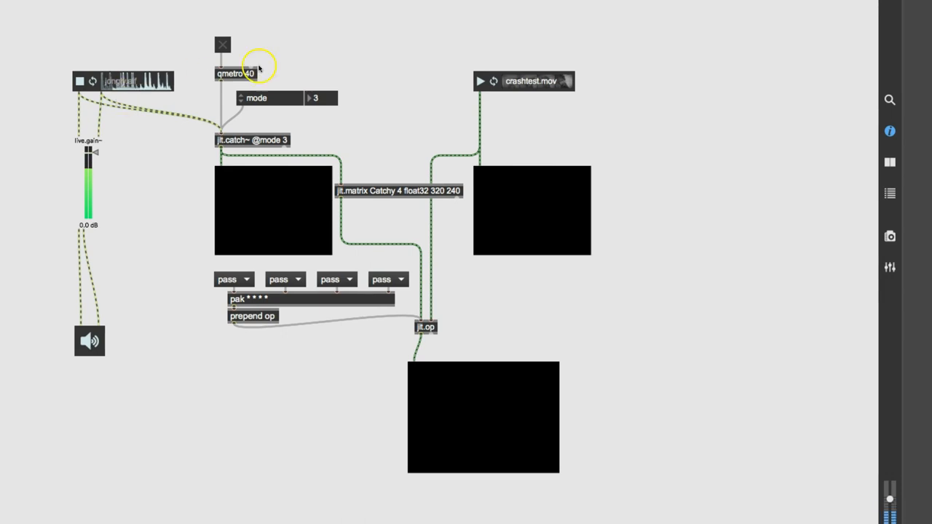
click(481, 81)
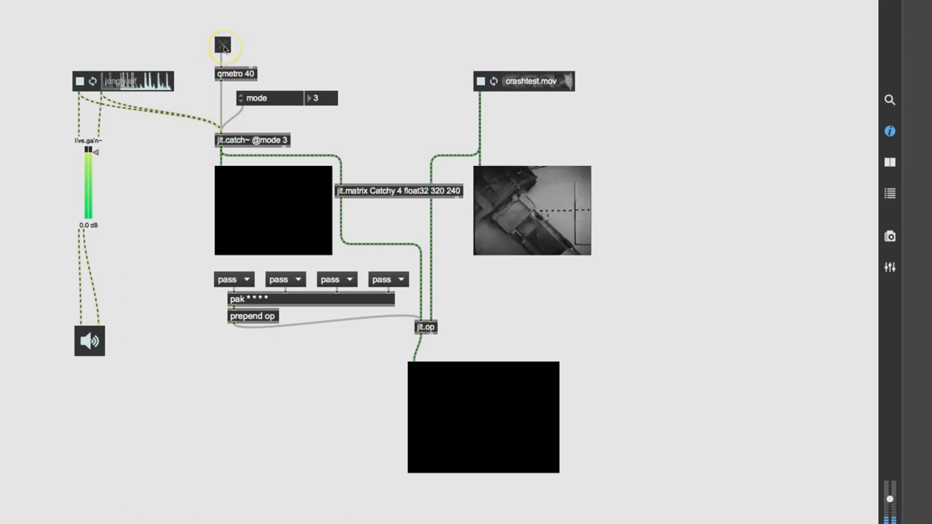
click(223, 43)
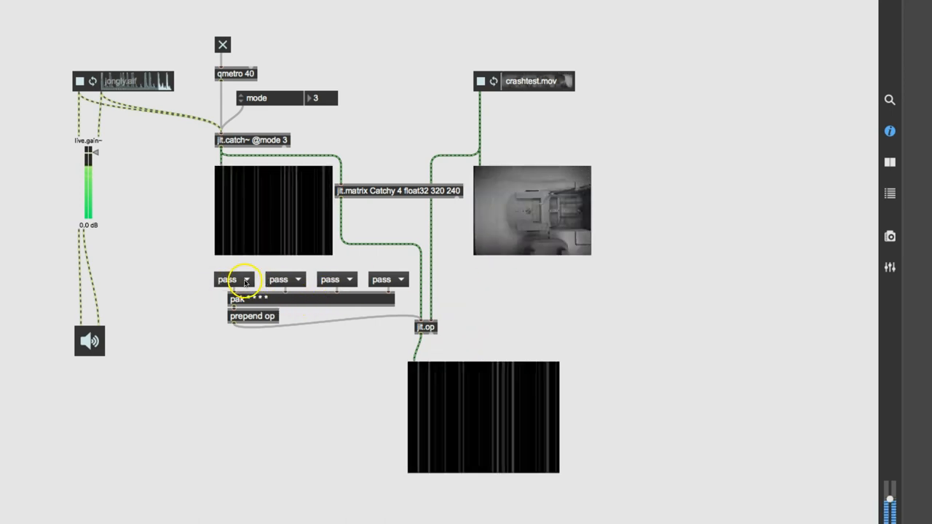
Set the jit.op plane operations toward /, +, * and %, then stop the movie and metronome.
click(246, 280)
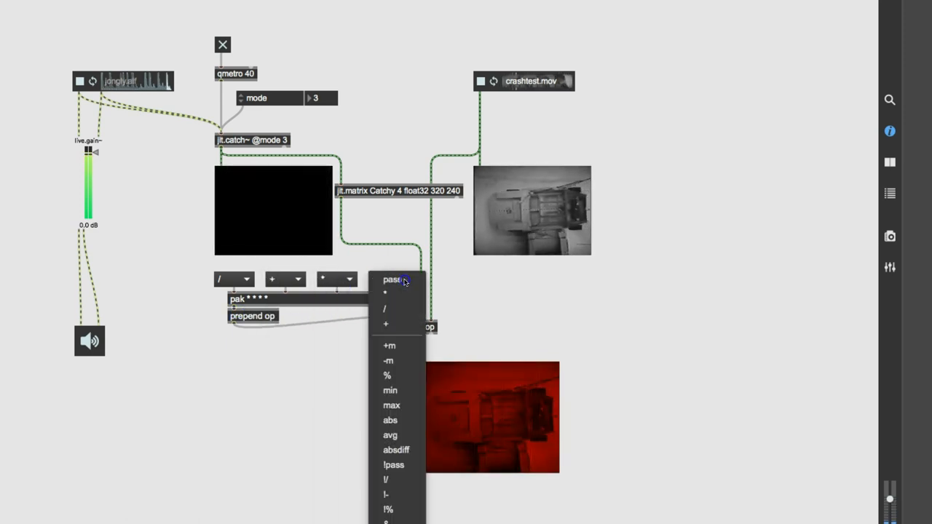
click(387, 376)
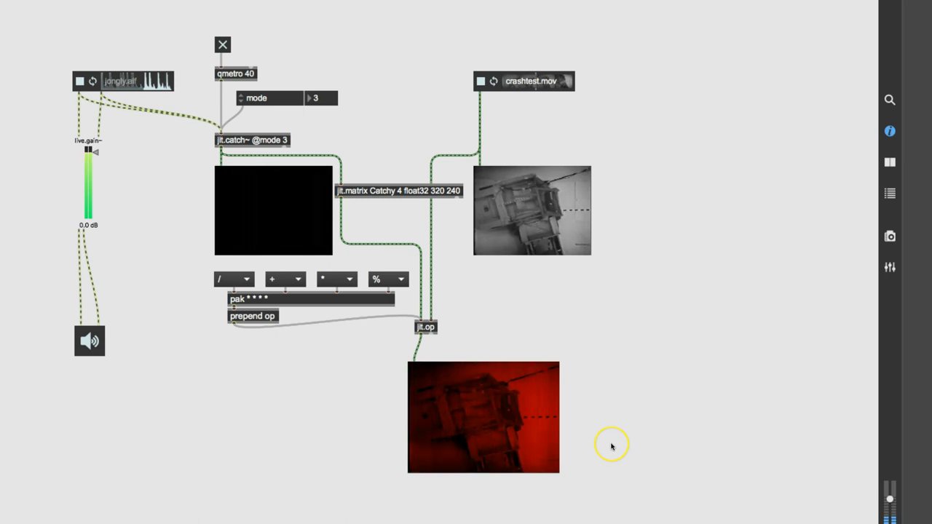
click(480, 82)
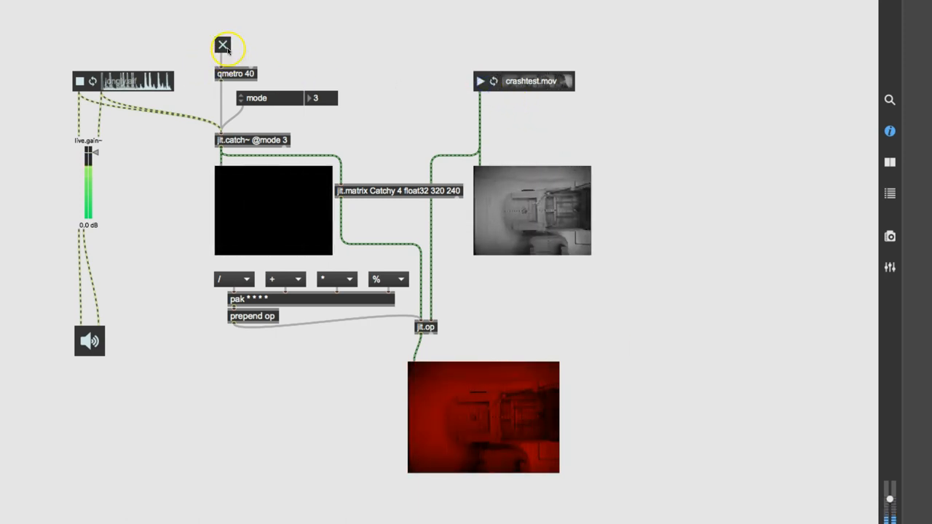
click(223, 45)
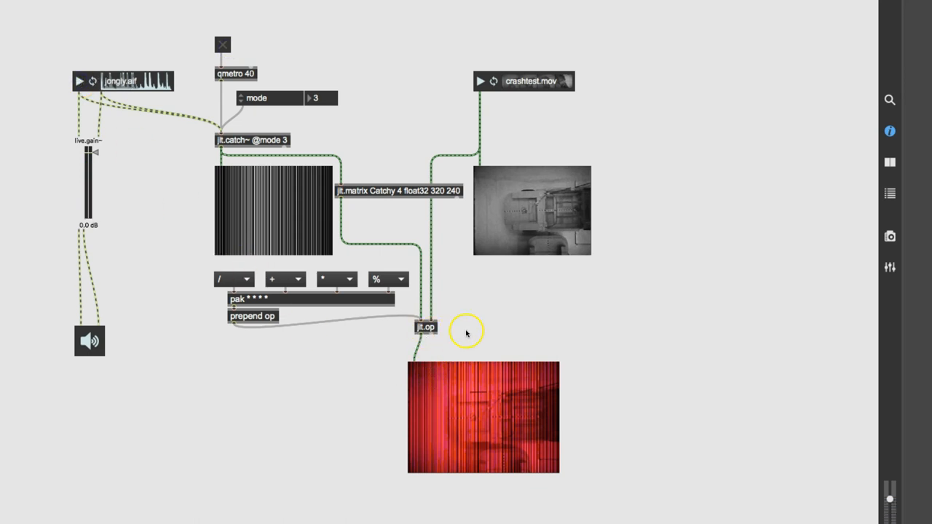
mouse_move(186, 404)
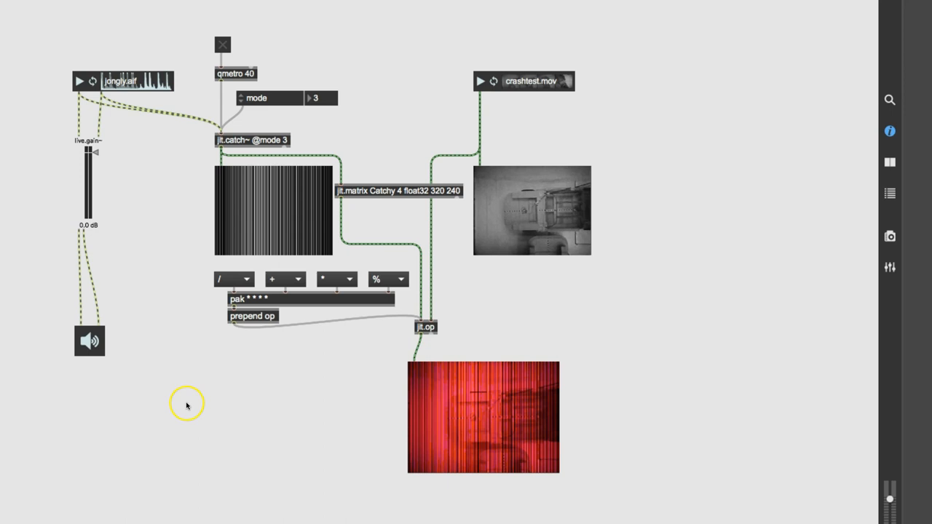
mouse_move(550, 58)
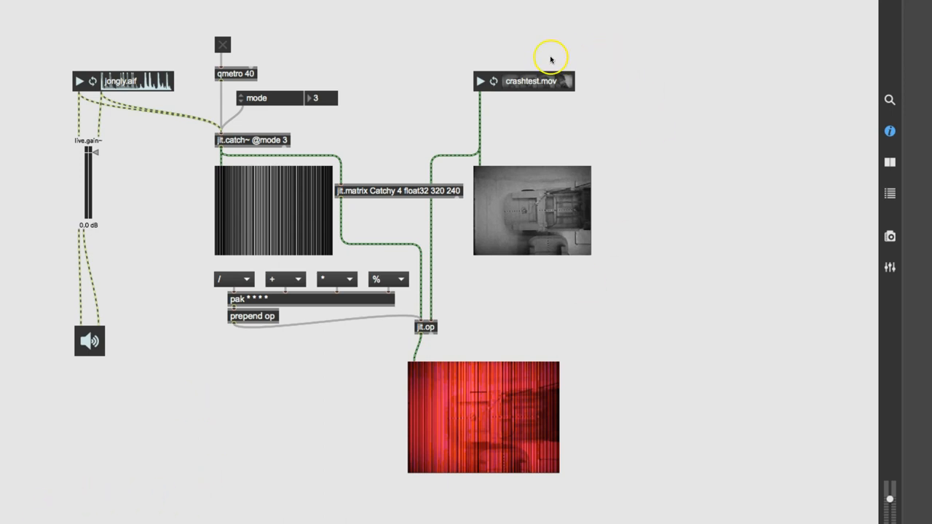
mouse_move(510, 115)
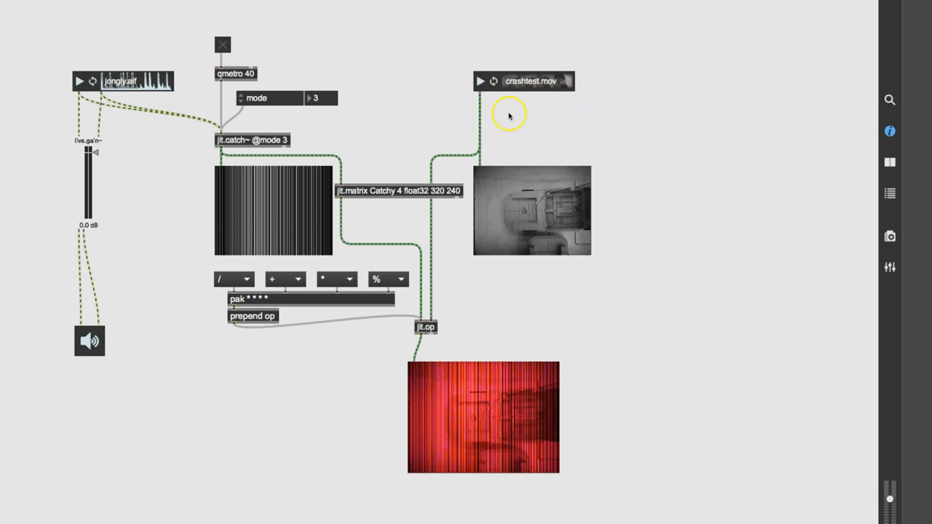
mouse_move(537, 110)
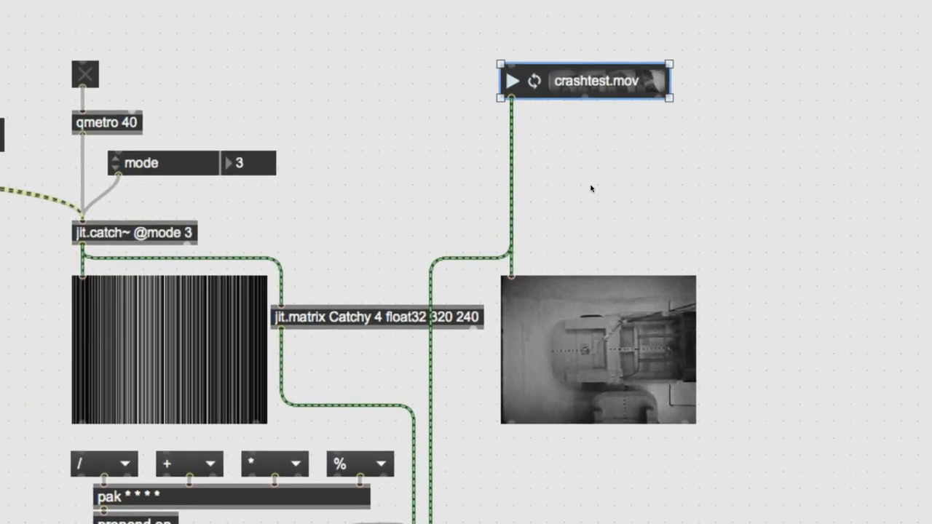
text(jit.rota)
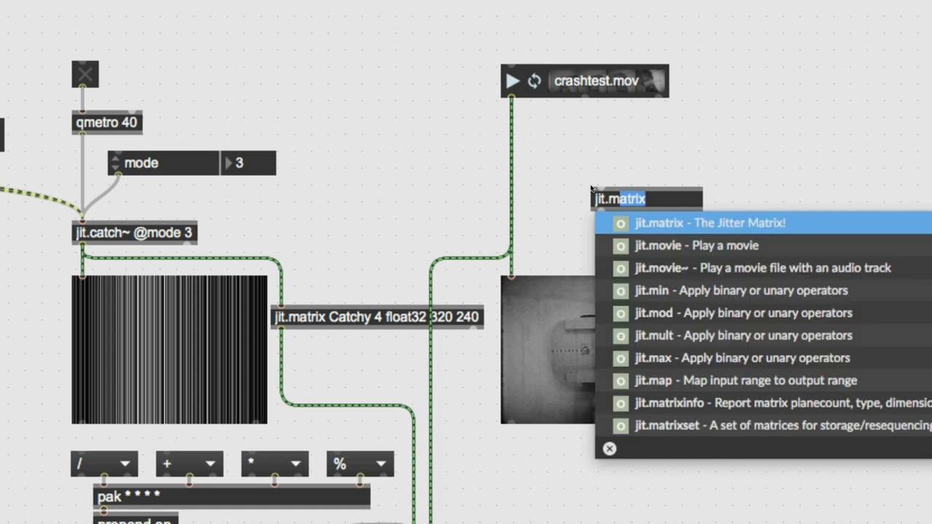
text(movie~)
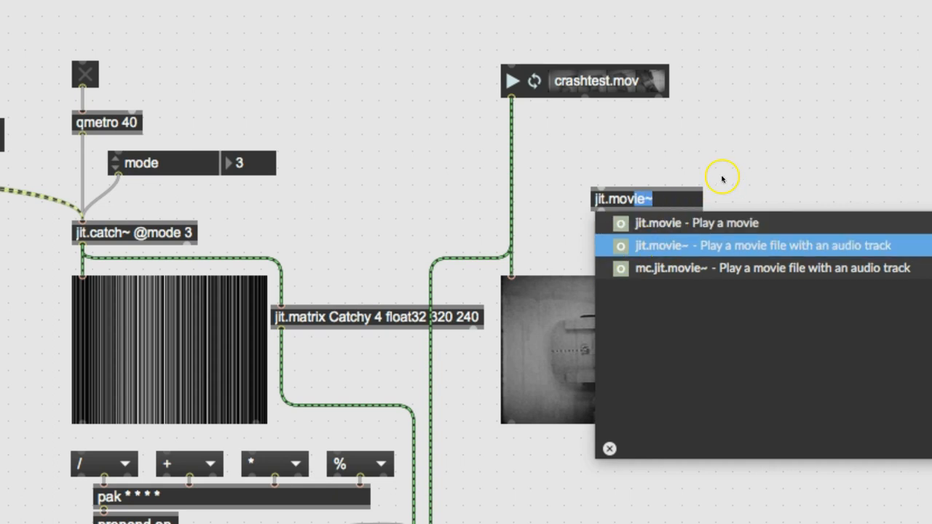
text(o)
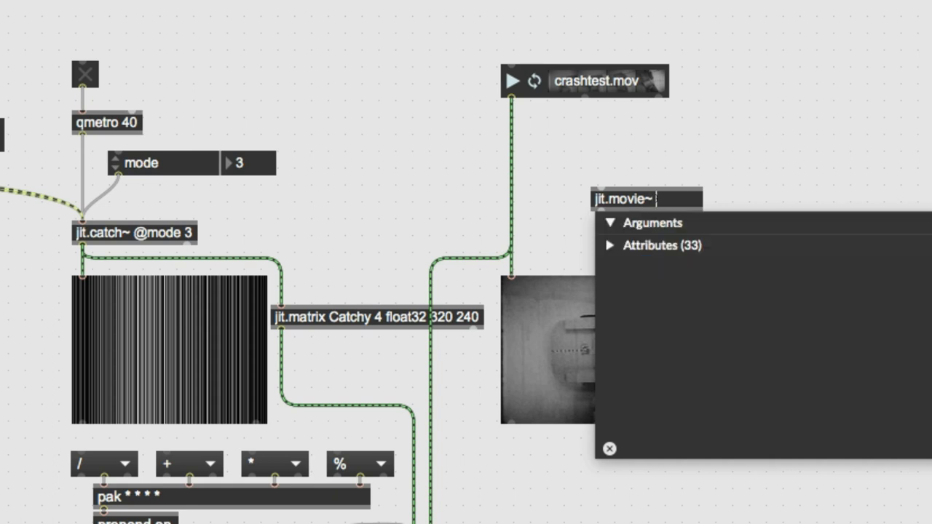
click(610, 245)
text( @)
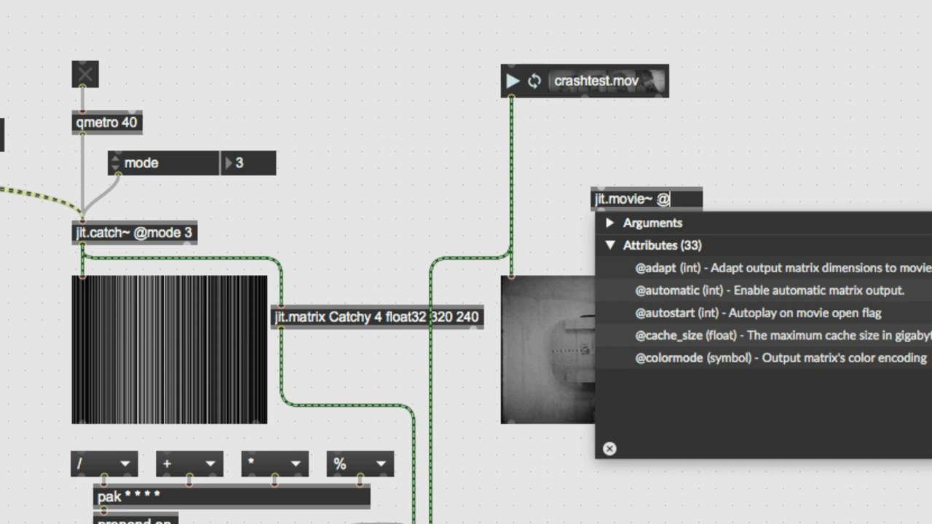
text(m)
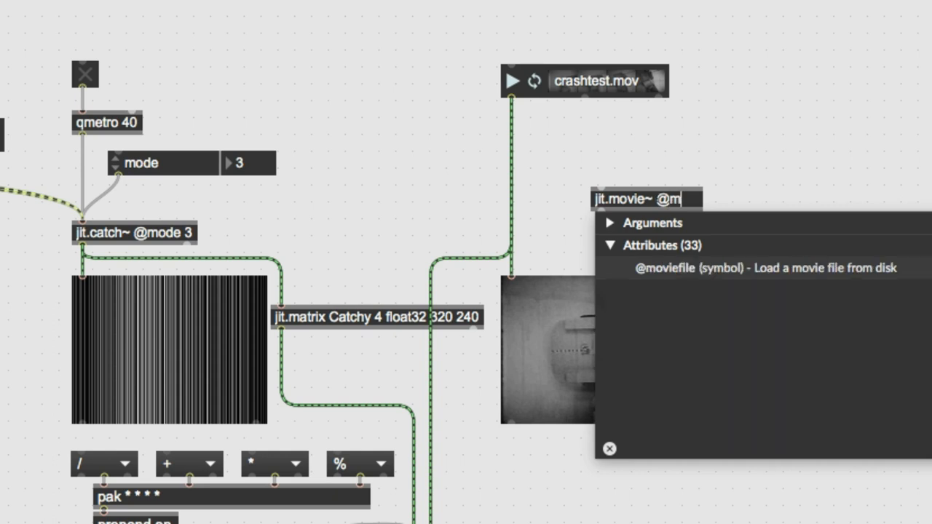
text(oviefile)
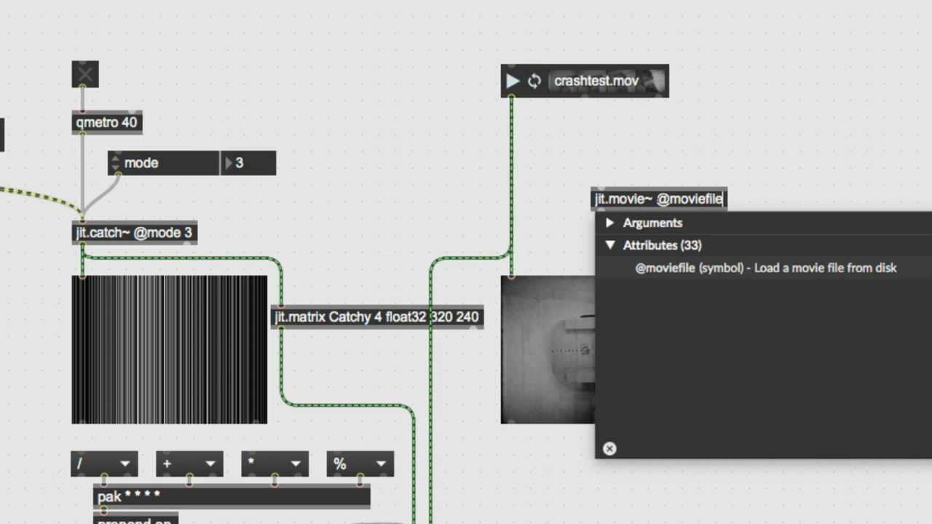
text(crashtest)
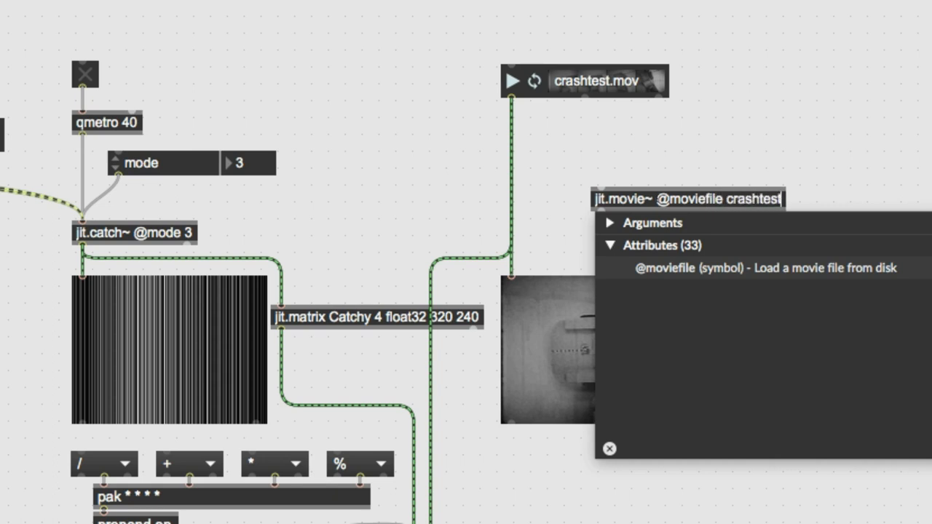
text(.mox)
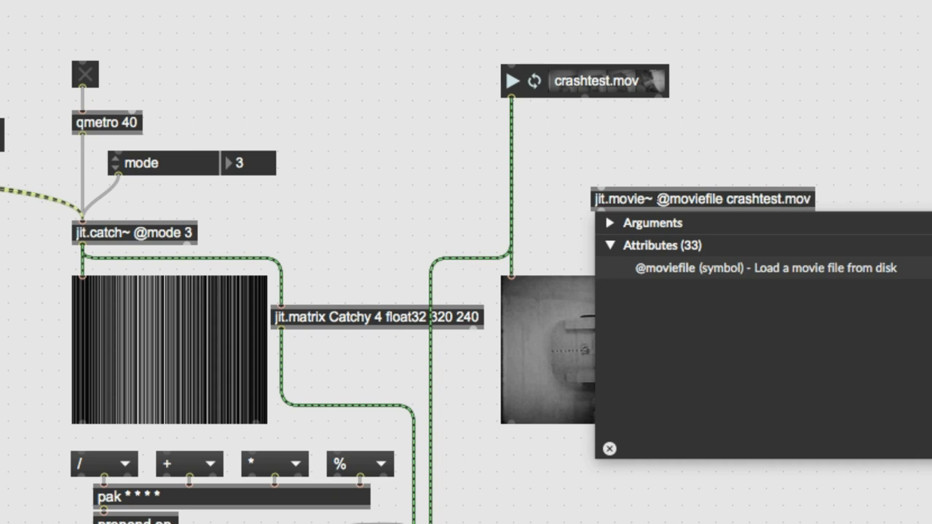
click(608, 449)
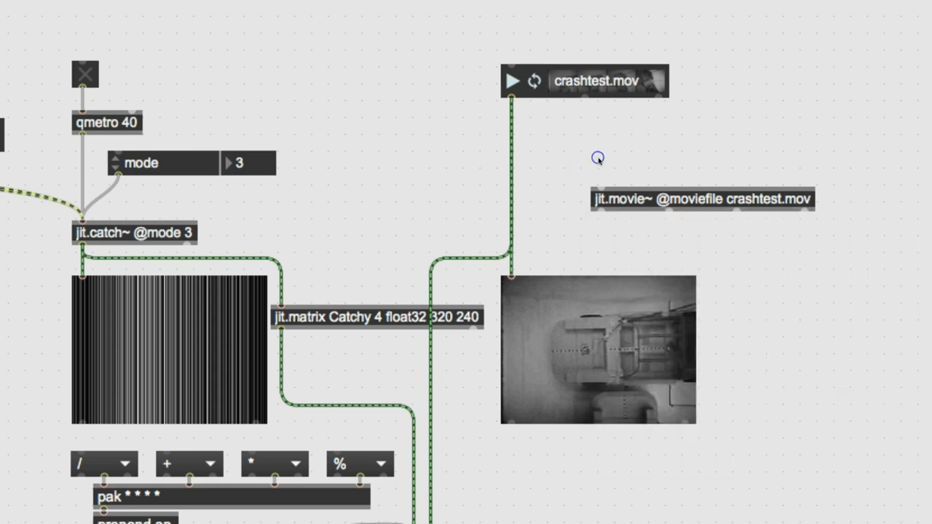
Move the jit.movie~ object up beneath the crashtest.mov player.
drag(702, 197, 670, 159)
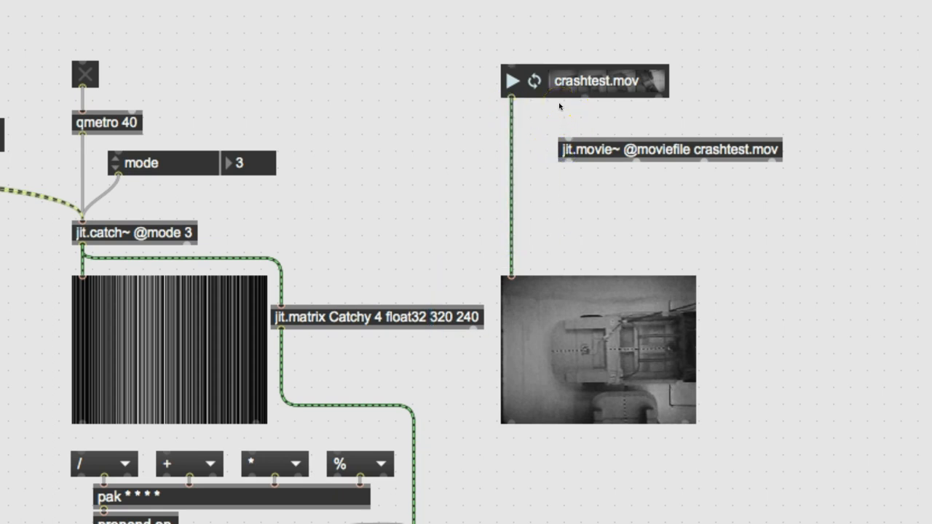
mouse_move(567, 162)
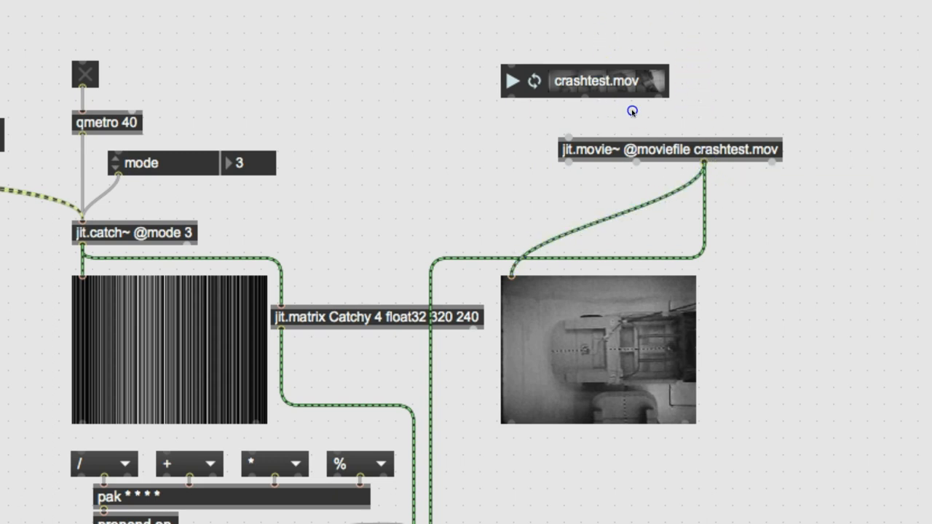
Delete the old movie player, add a playbar in its place and restart the patch.
click(582, 81)
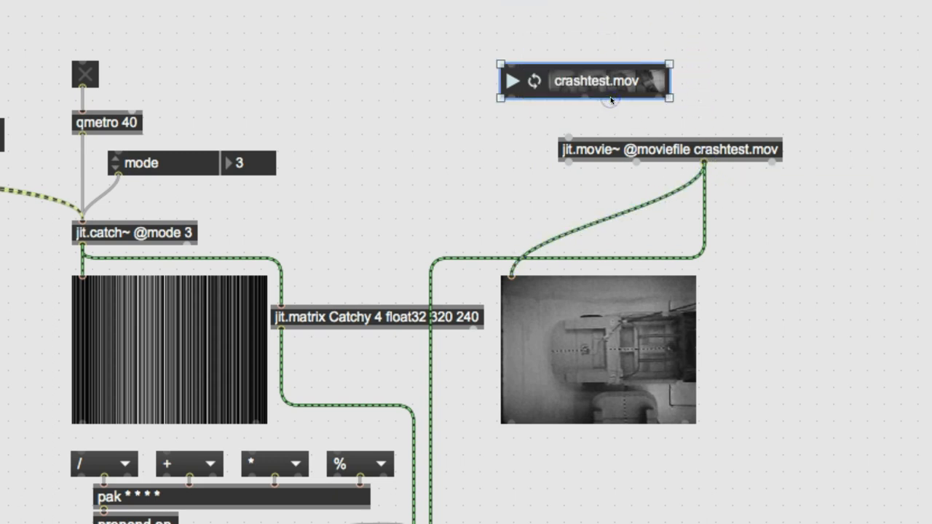
click(610, 101)
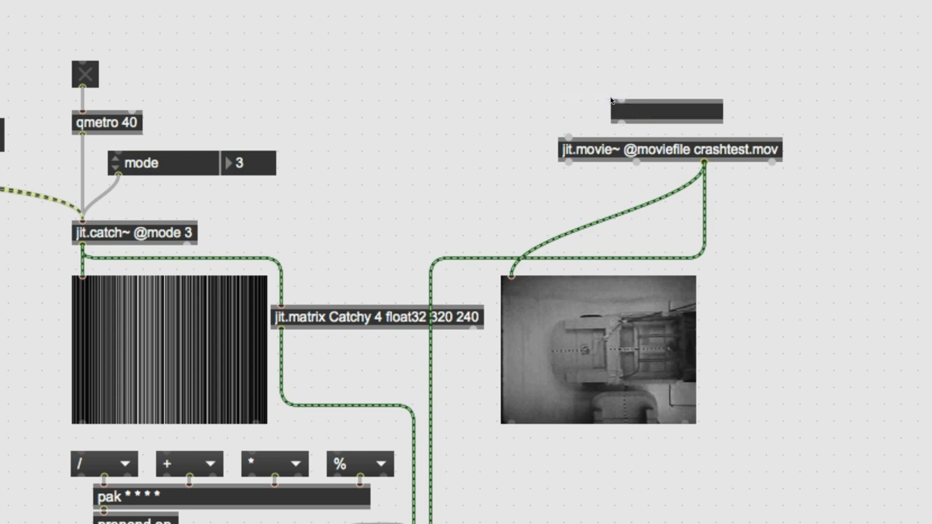
text(playbar)
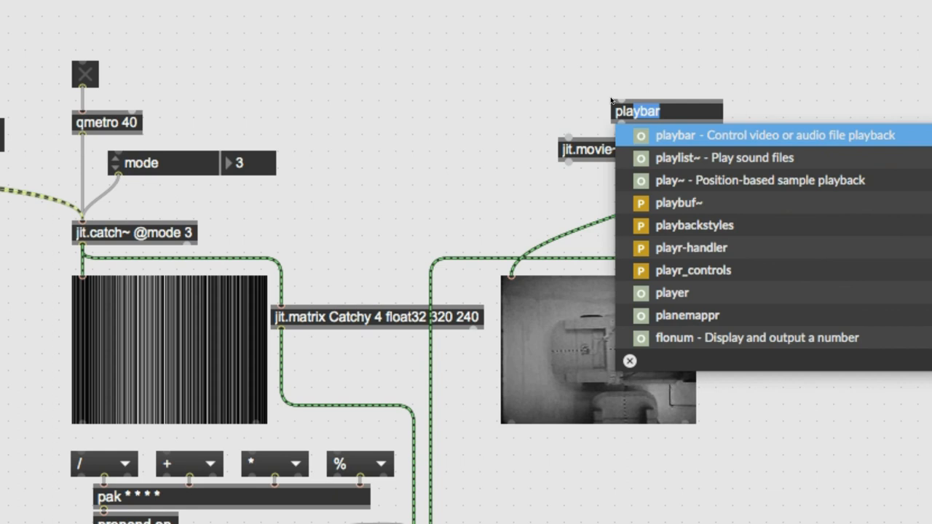
click(675, 134)
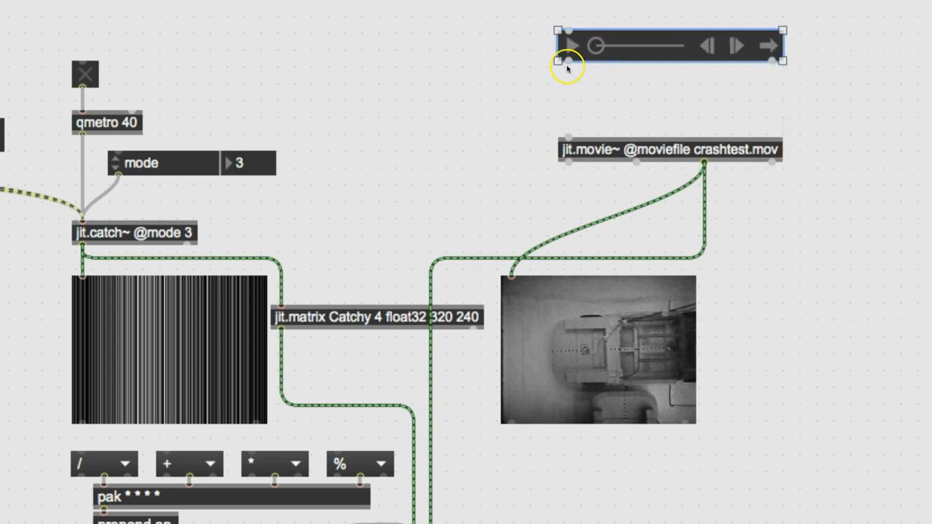
click(570, 45)
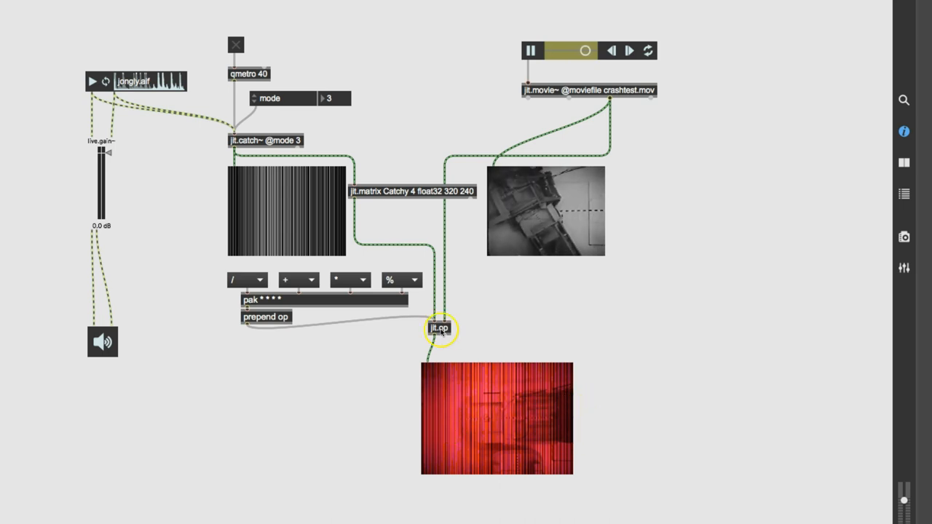
mouse_move(477, 333)
text(jit.peek~)
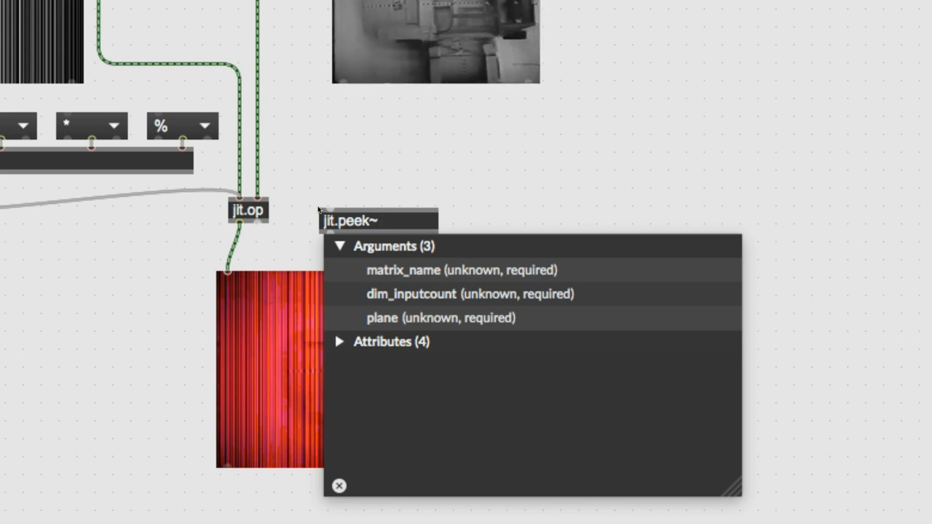
Name the jit.peek~ object's matrix Patchy with arguments 2 2.
text(Pat)
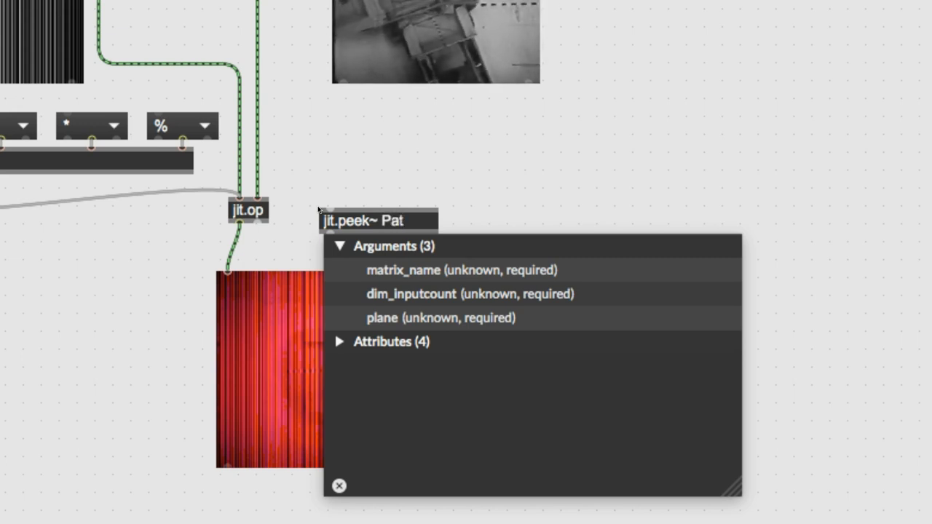
text(chy 2 2)
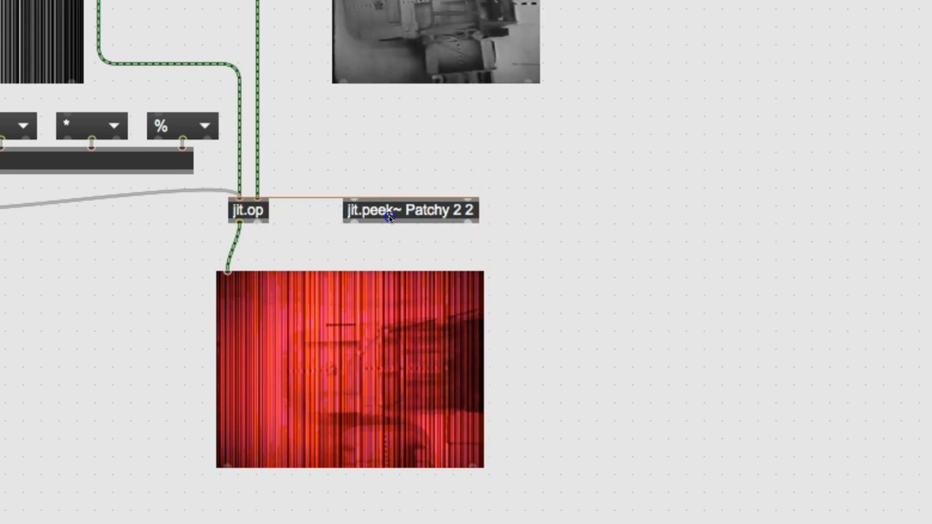
Connect the *~ 320. scaled phasor into jit.peek~'s first inlet and position it under the chain.
click(410, 210)
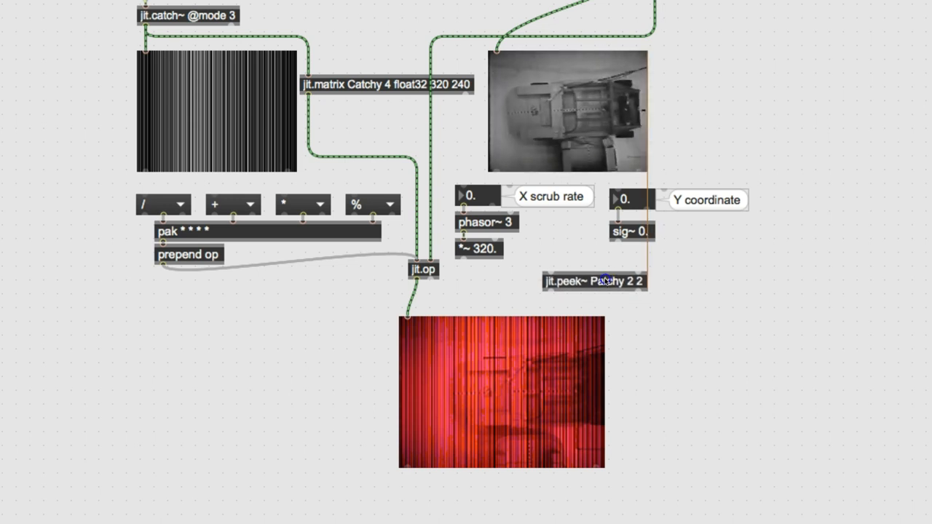
click(594, 281)
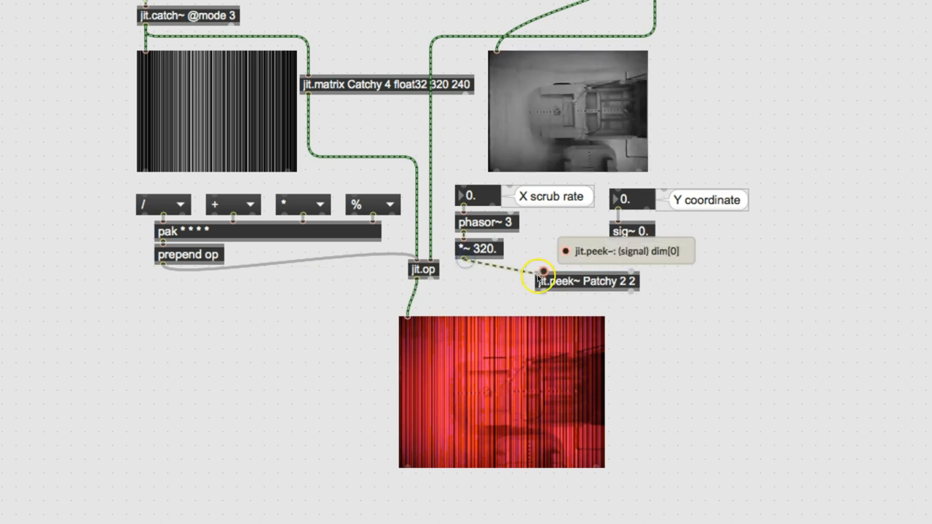
click(586, 281)
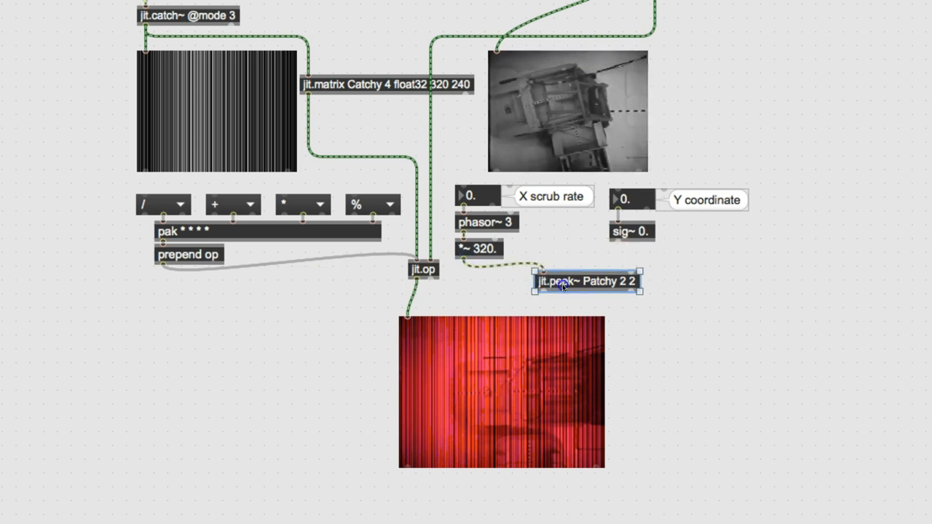
drag(585, 281, 583, 289)
text(jit.)
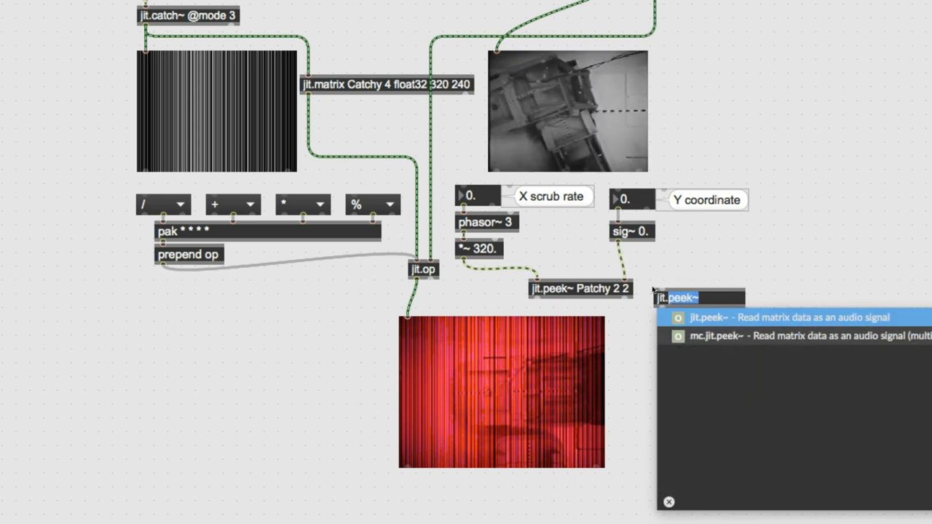
Create jit.matrix Patchy 4 float32 320 240 beside the sig~ chain.
text(matrix)
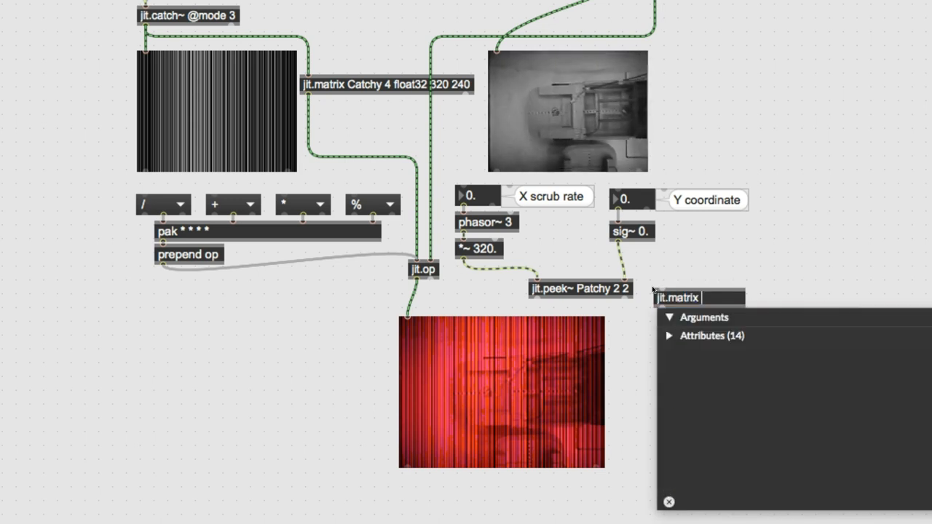
text(Pa)
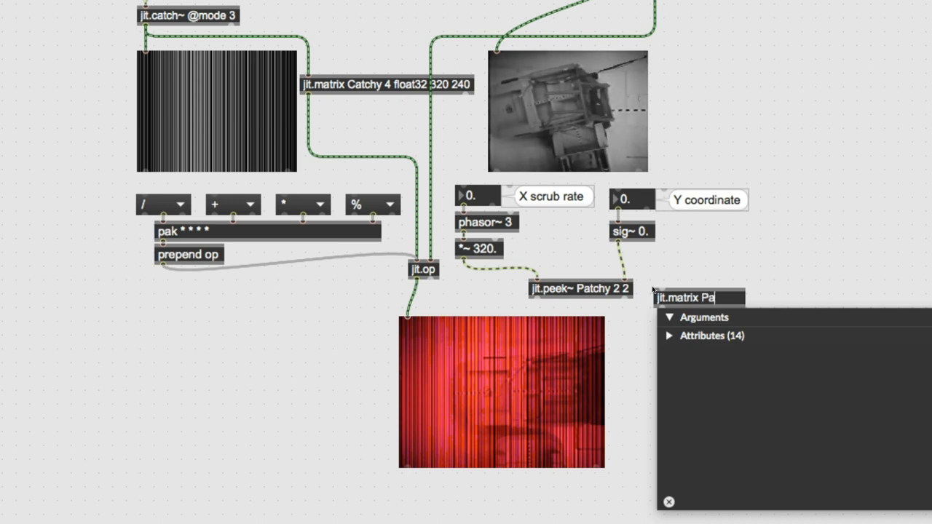
text(tchy)
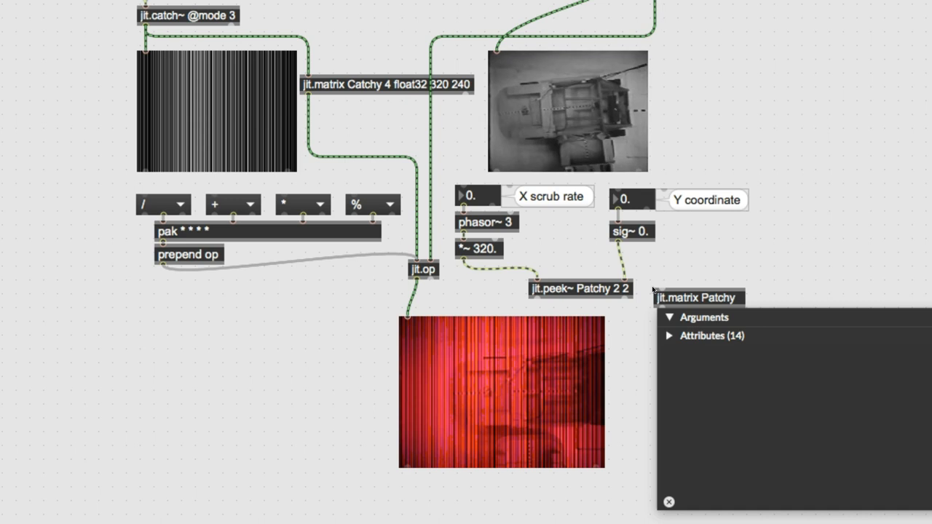
click(742, 297)
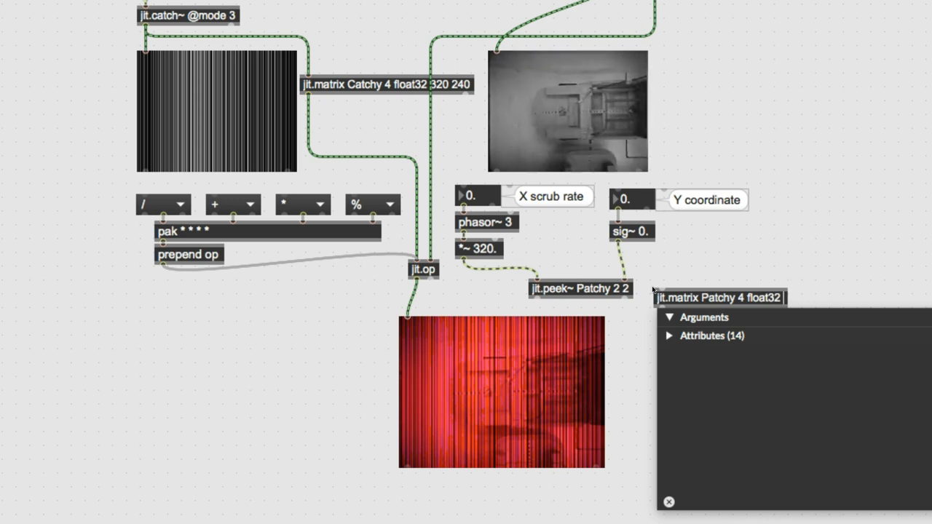
text(320)
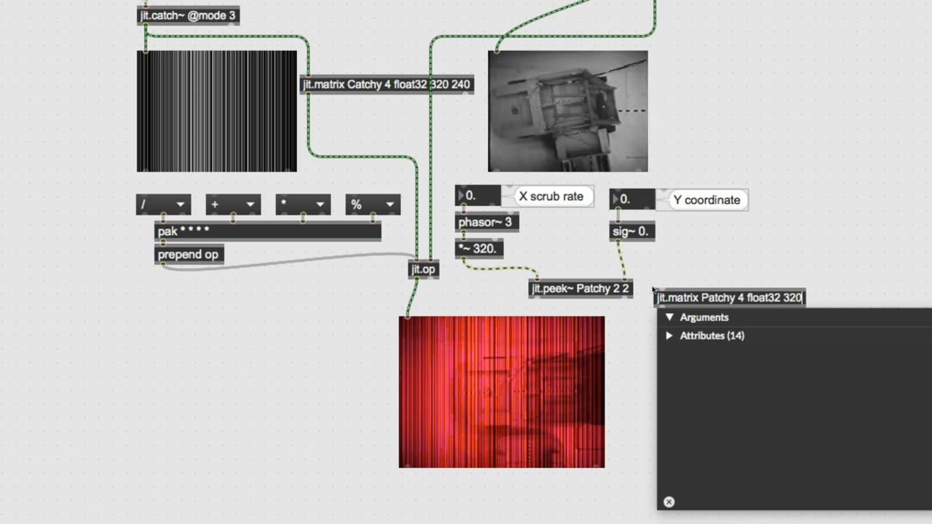
text(240)
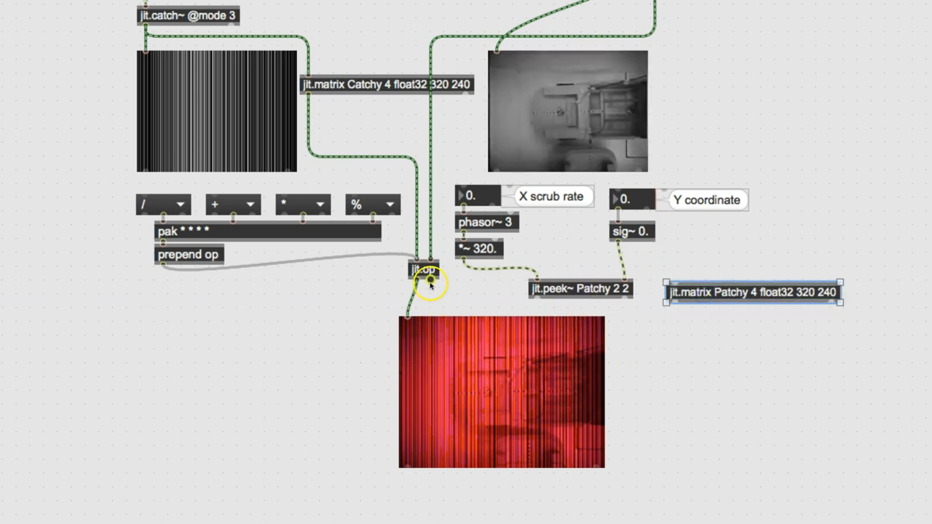
mouse_move(419, 283)
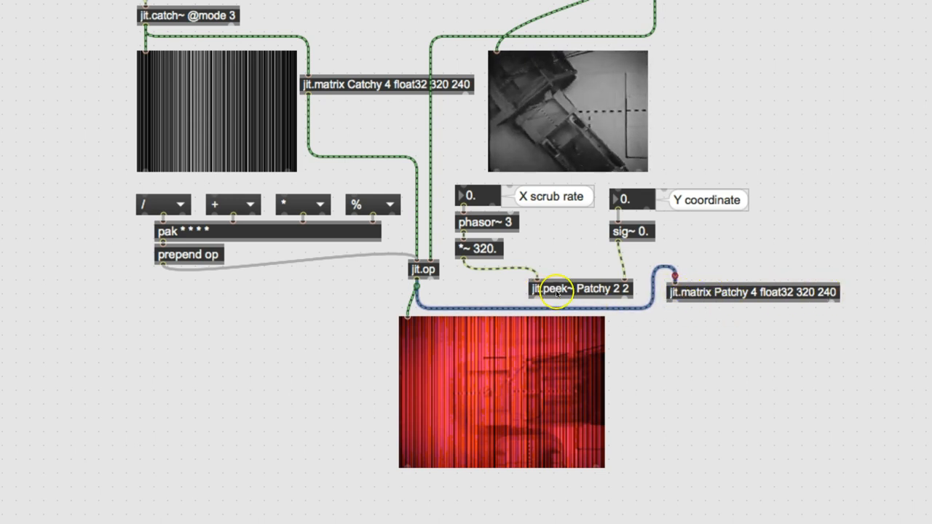
mouse_move(843, 304)
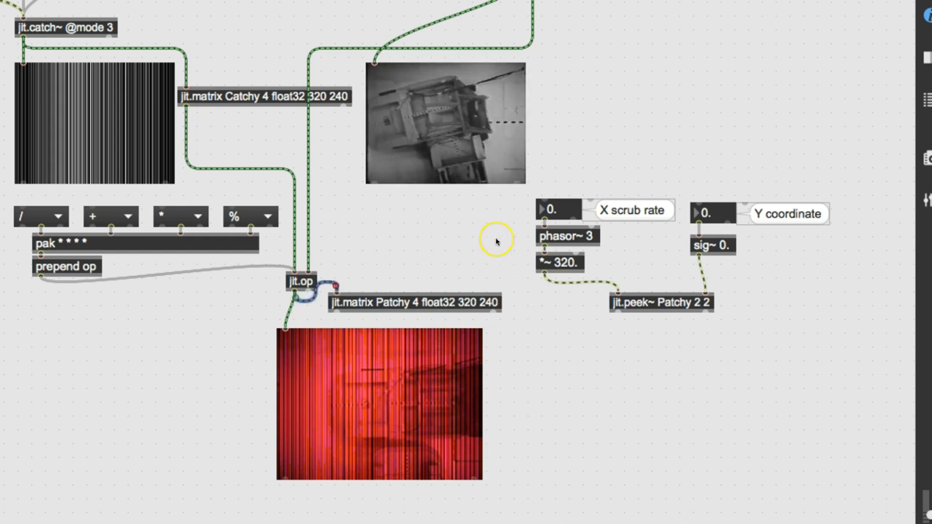
mouse_move(317, 294)
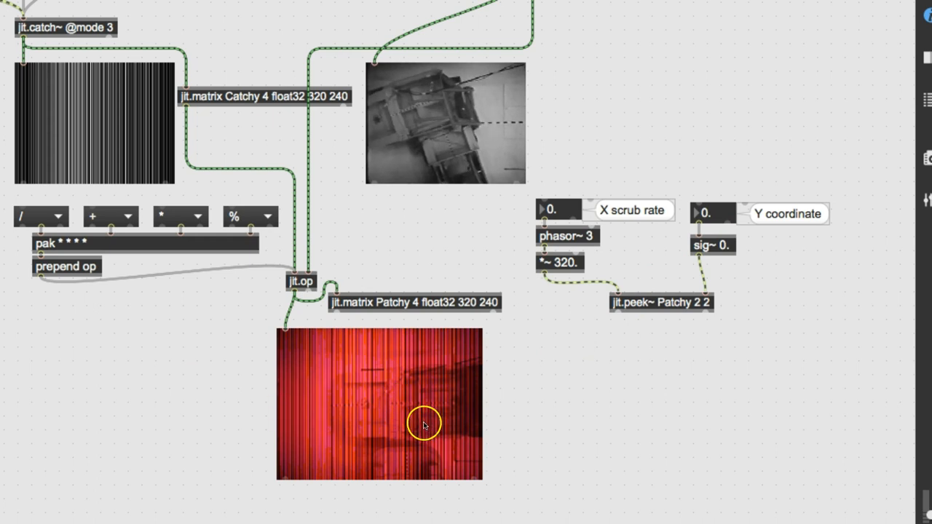
mouse_move(619, 309)
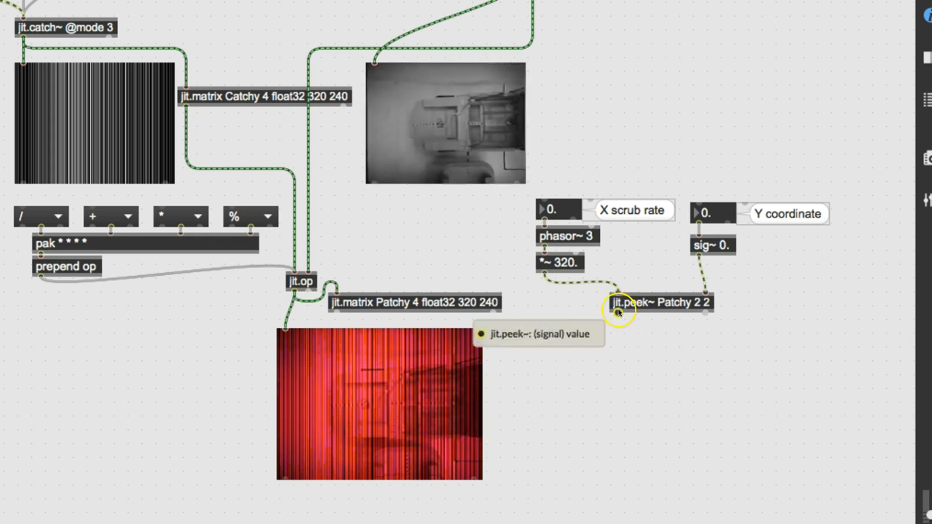
mouse_move(622, 346)
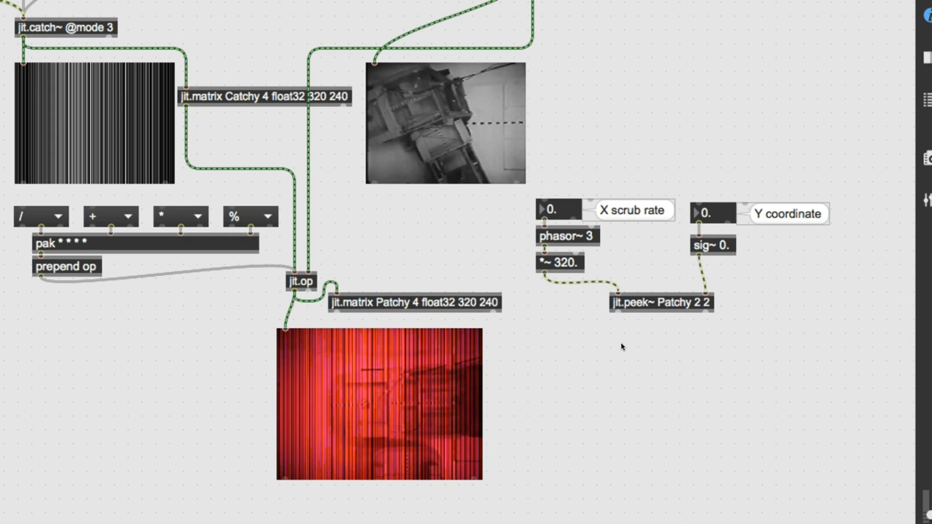
Add an ezdac~ output lower in the patch and a live.gain~ fader above it.
text(ezdac~)
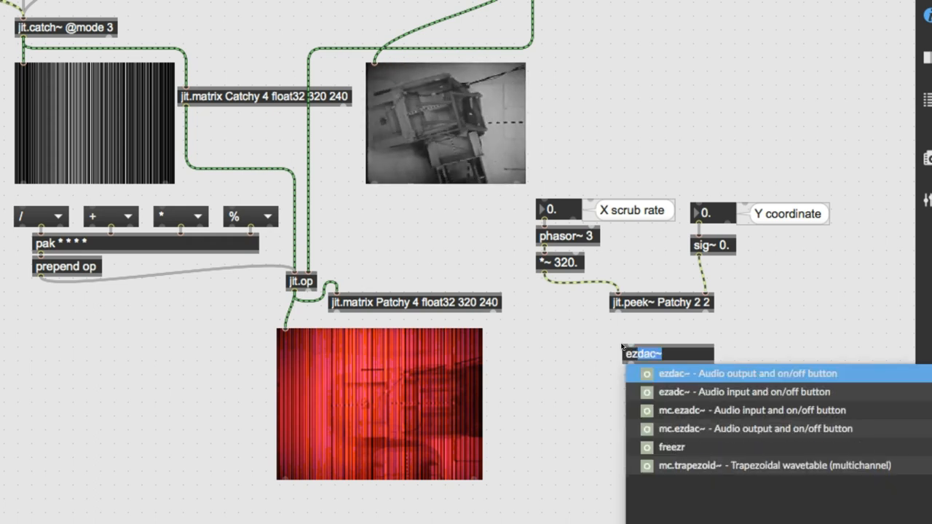
click(745, 373)
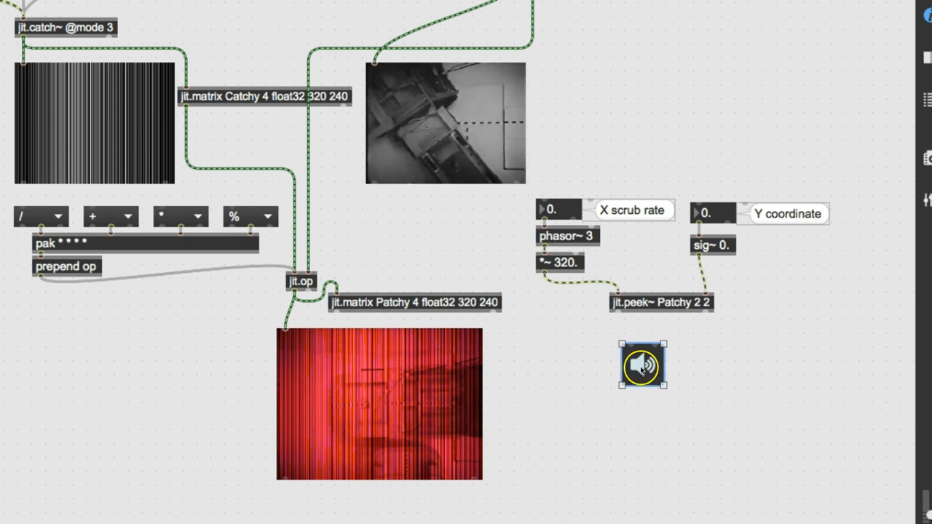
drag(640, 365, 661, 478)
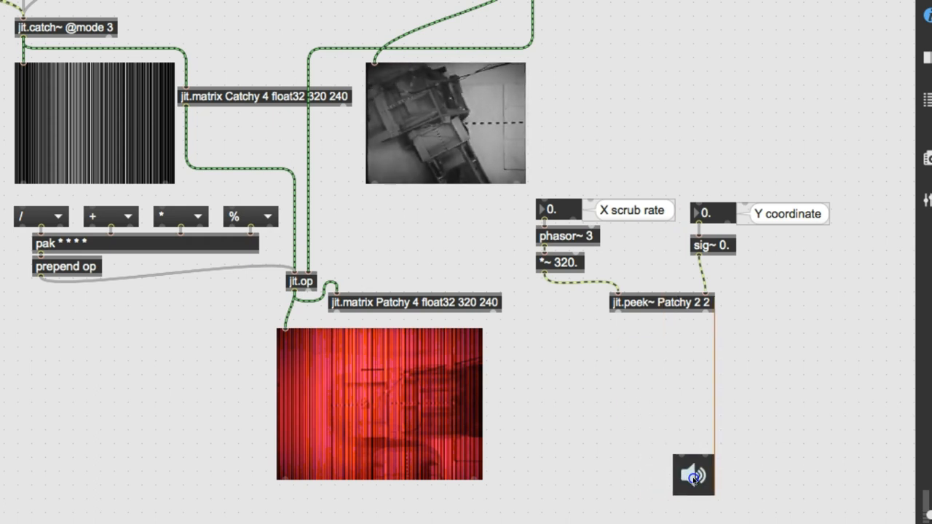
click(692, 475)
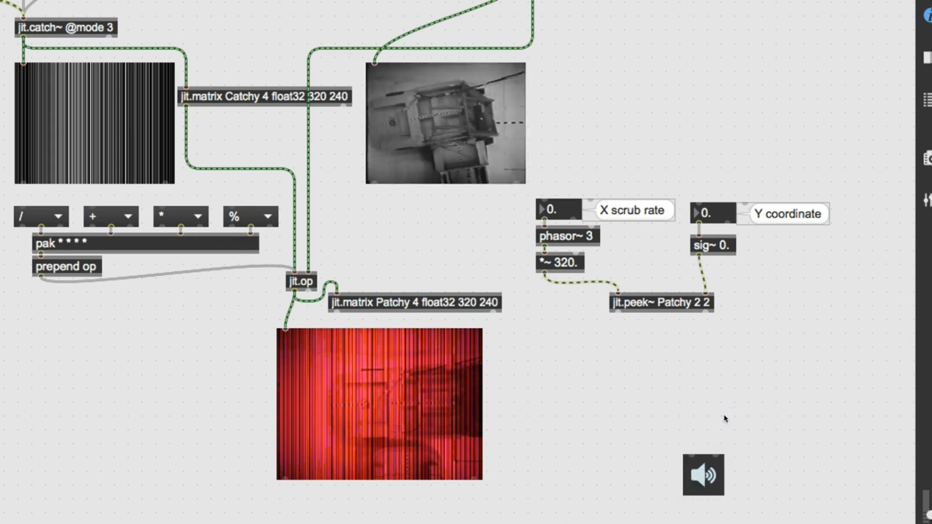
text(live.gain~)
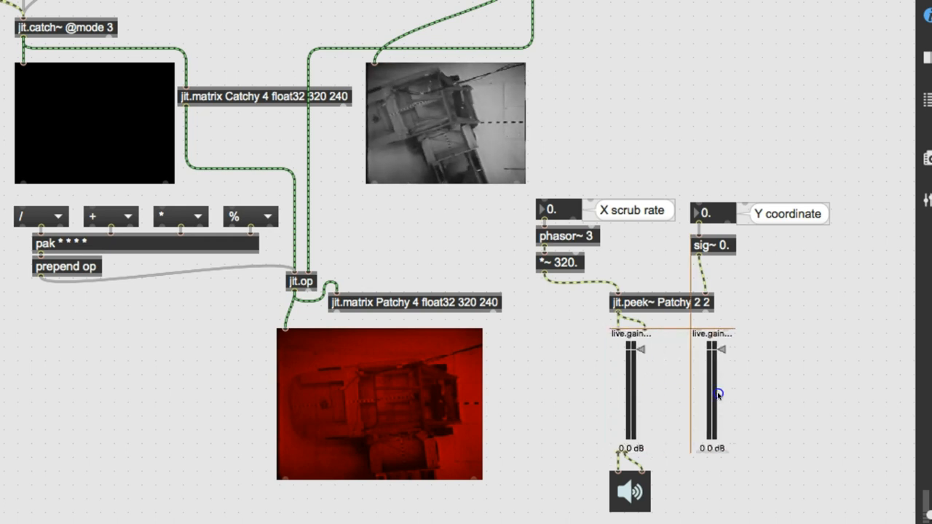
Connect the right live.gain~ to ezdac~ and route jit.movie~'s audio into the faders.
click(711, 393)
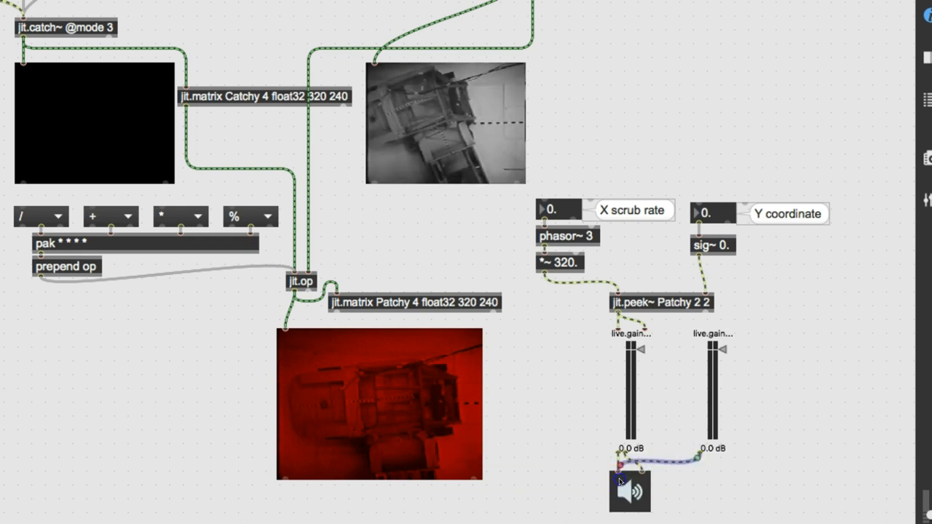
mouse_move(706, 454)
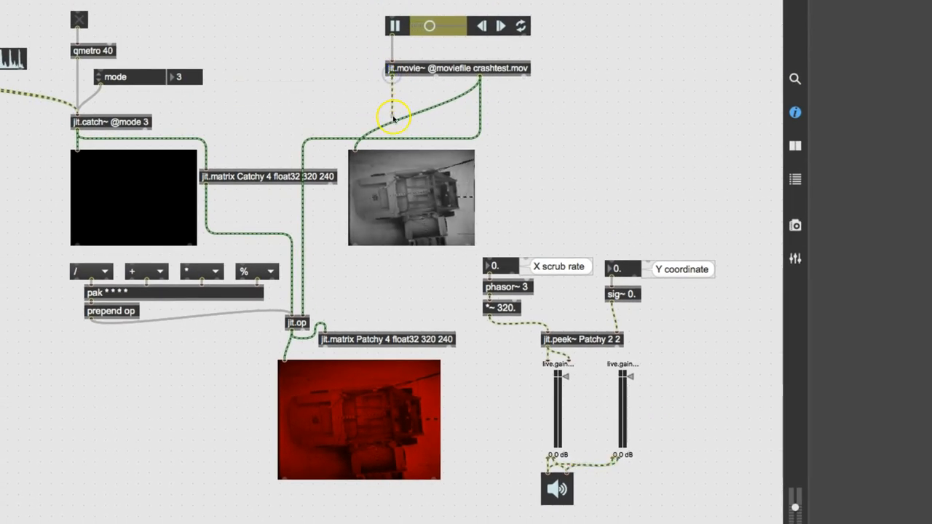
drag(393, 117, 648, 123)
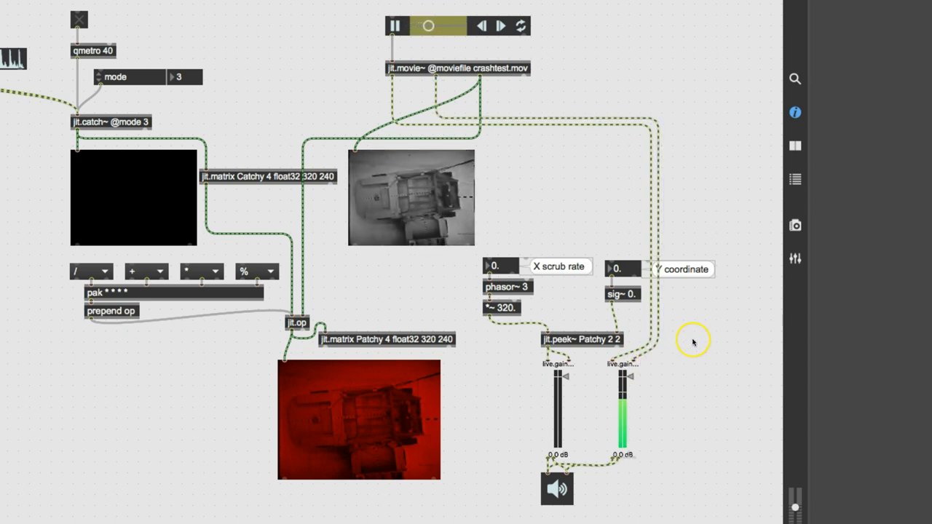
mouse_move(452, 26)
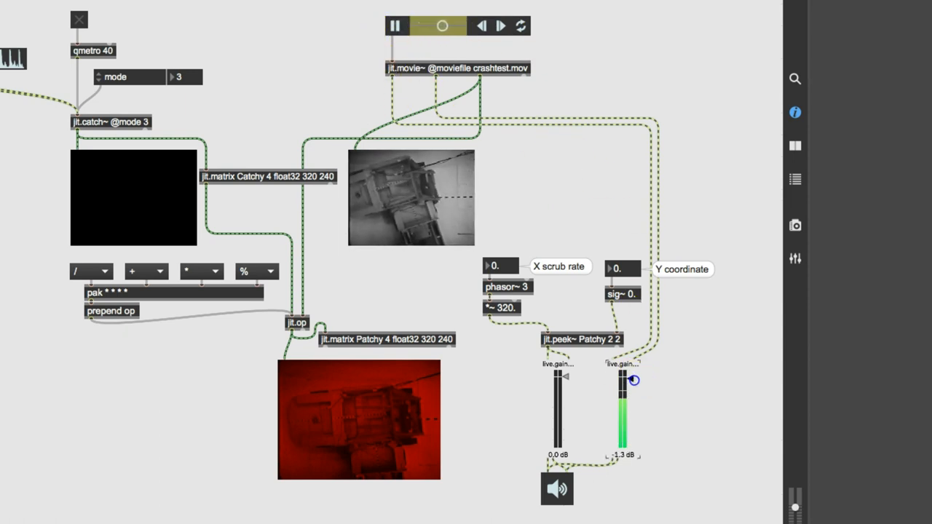
Raise the Y-coordinate channel's live.gain~ output level.
drag(624, 378, 625, 386)
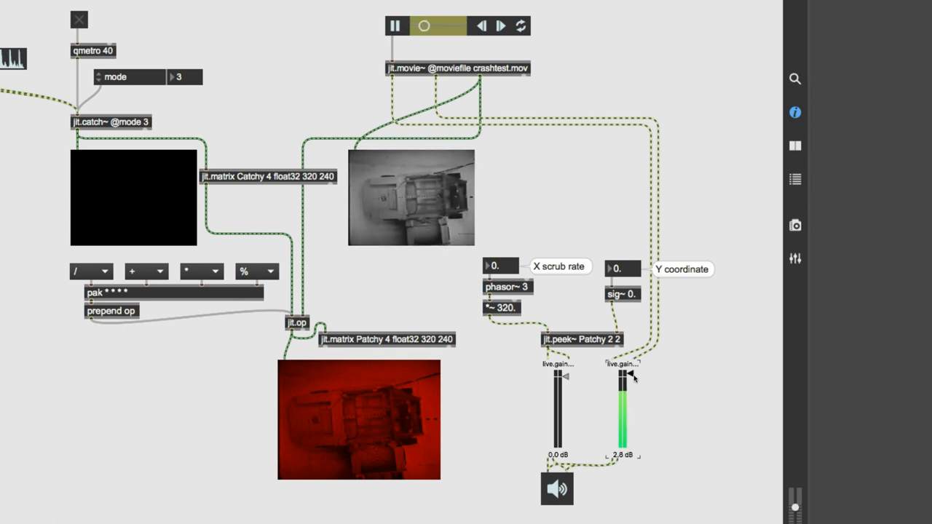
drag(623, 376, 623, 390)
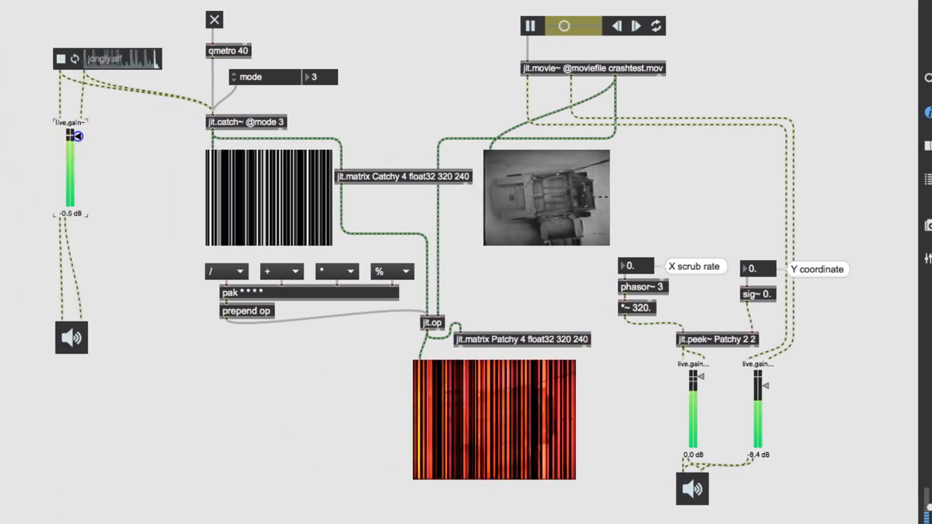
Lower the jongly.aif sound file's live.gain~ toward -14 dB.
drag(70, 138, 70, 153)
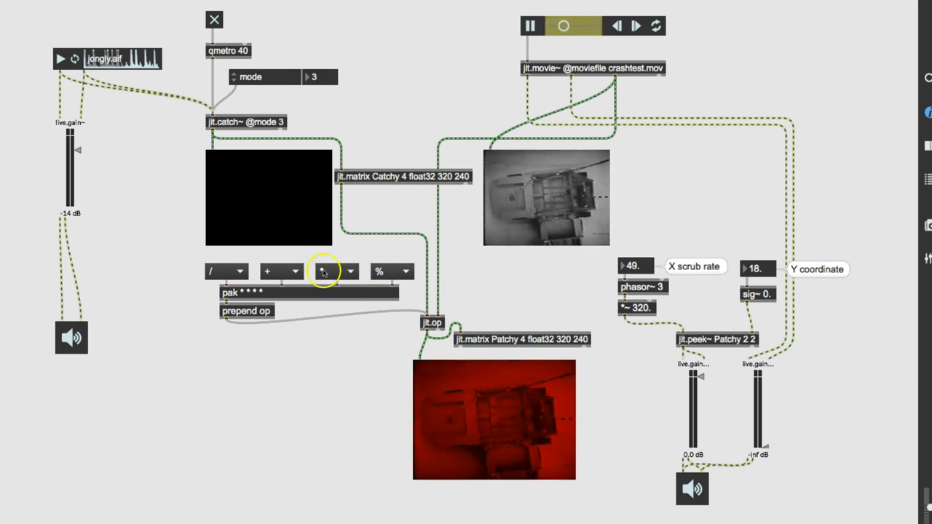
Set the first three jit.op operator menus to lpass, tinting the movie yellow.
click(225, 271)
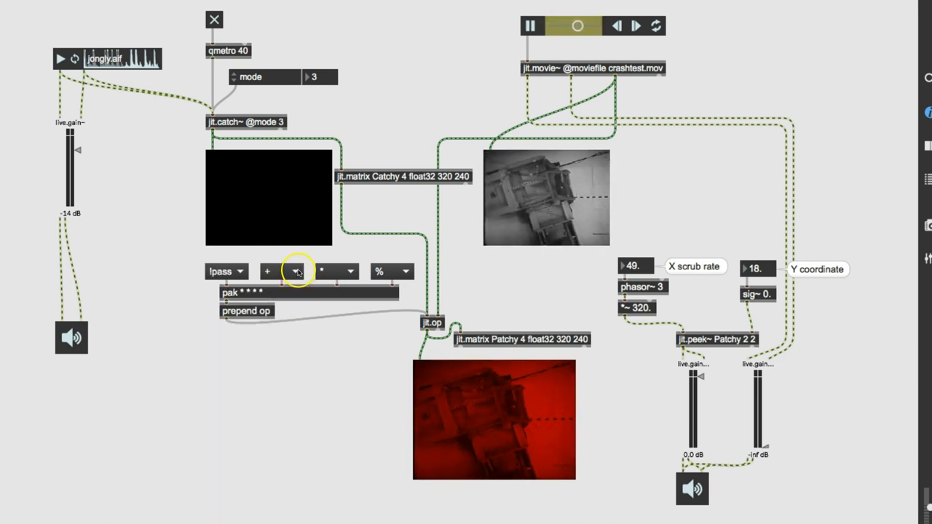
click(297, 271)
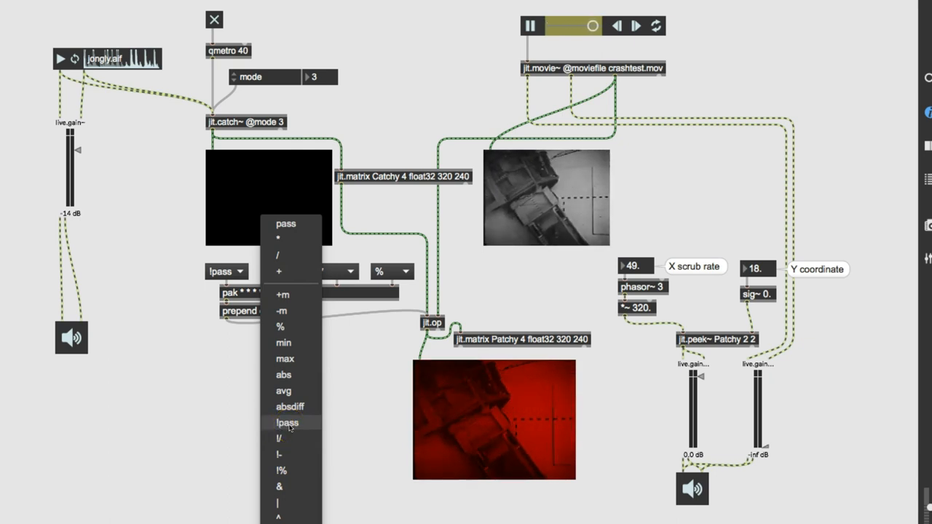
click(286, 422)
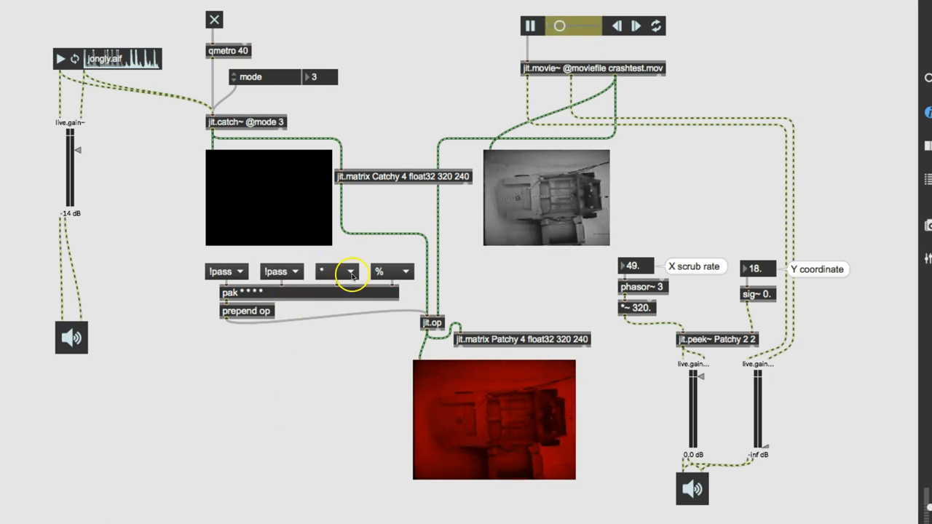
click(352, 270)
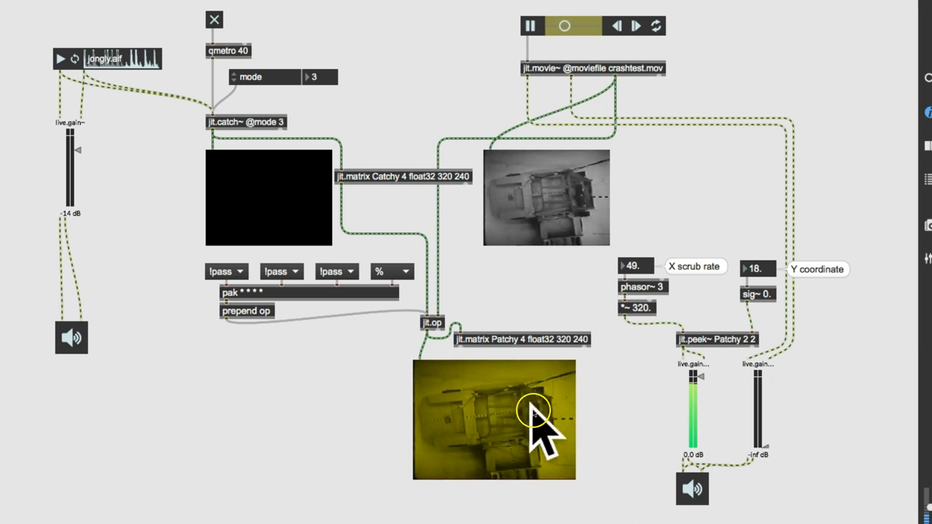
click(393, 271)
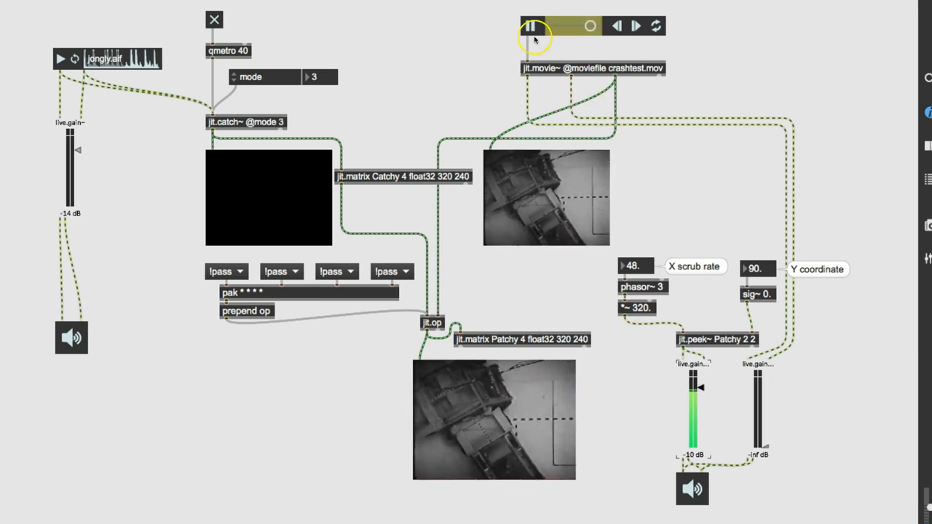
Pause the crashtest movie and pull the scrub-rate live.gain~ down to about -69 dB.
click(530, 26)
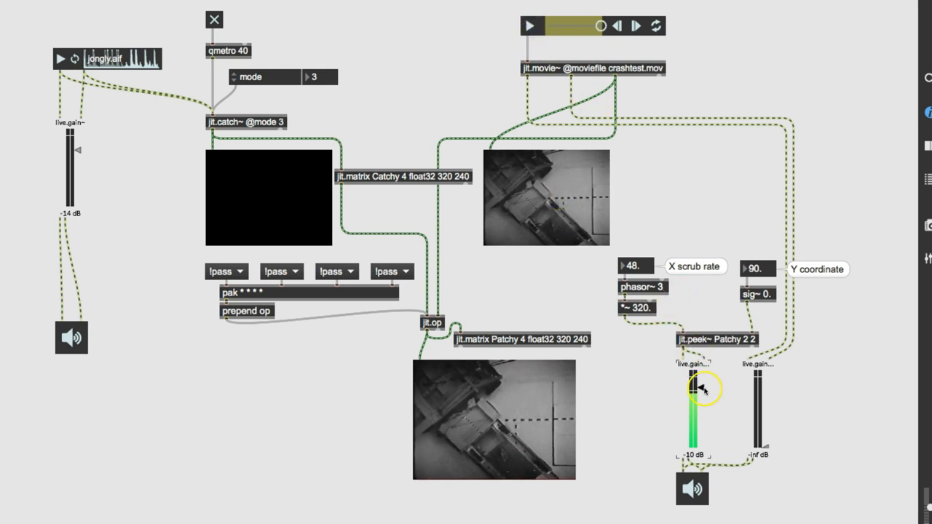
drag(691, 385, 691, 448)
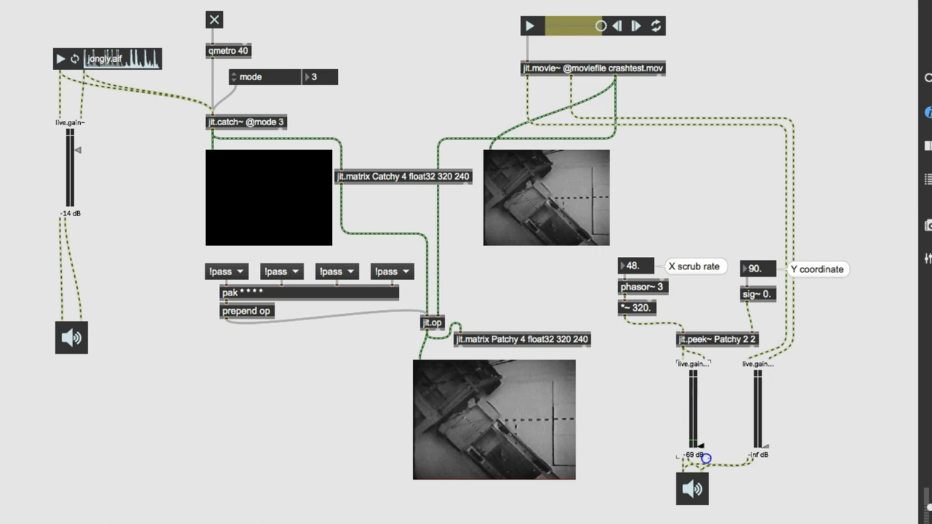
mouse_move(444, 253)
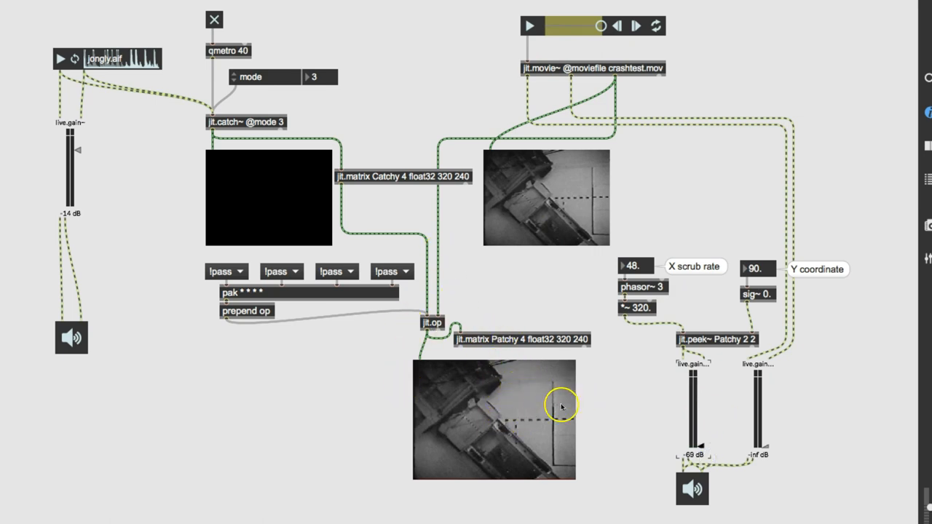
mouse_move(501, 469)
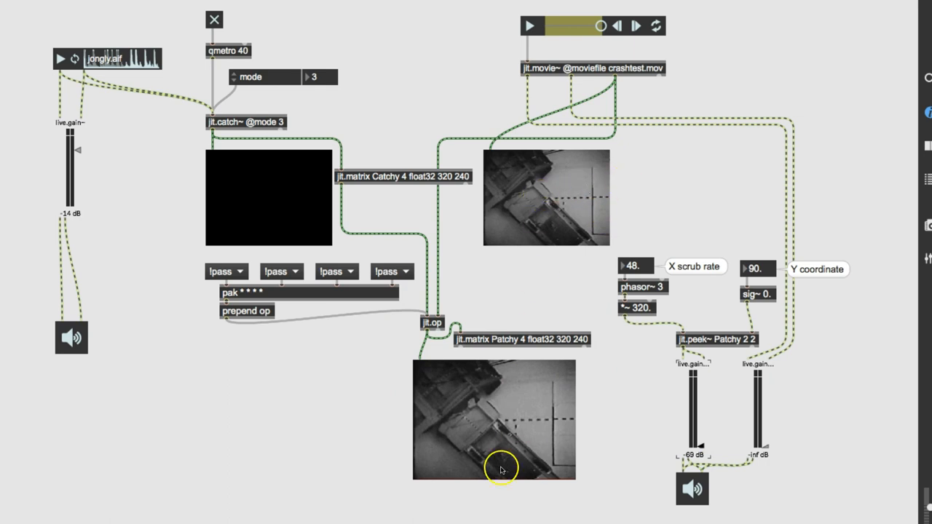
mouse_move(114, 111)
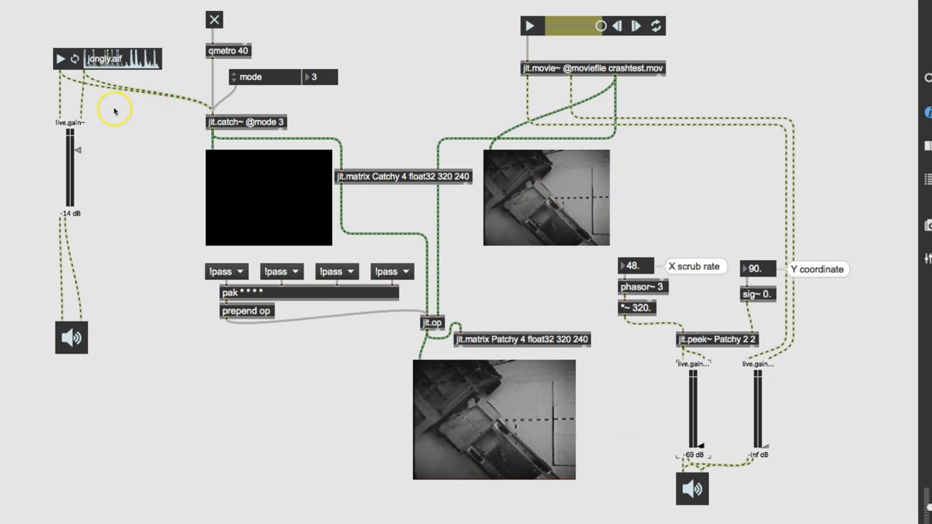
mouse_move(254, 134)
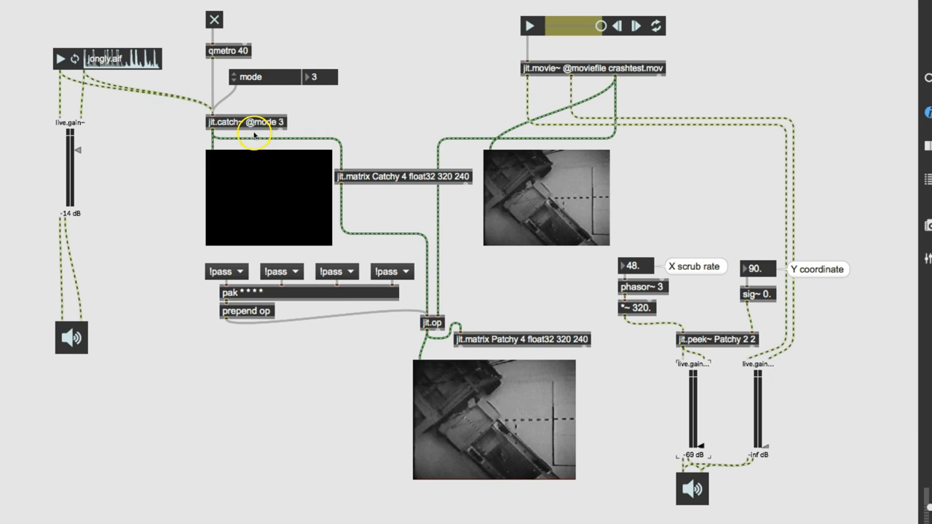
mouse_move(271, 209)
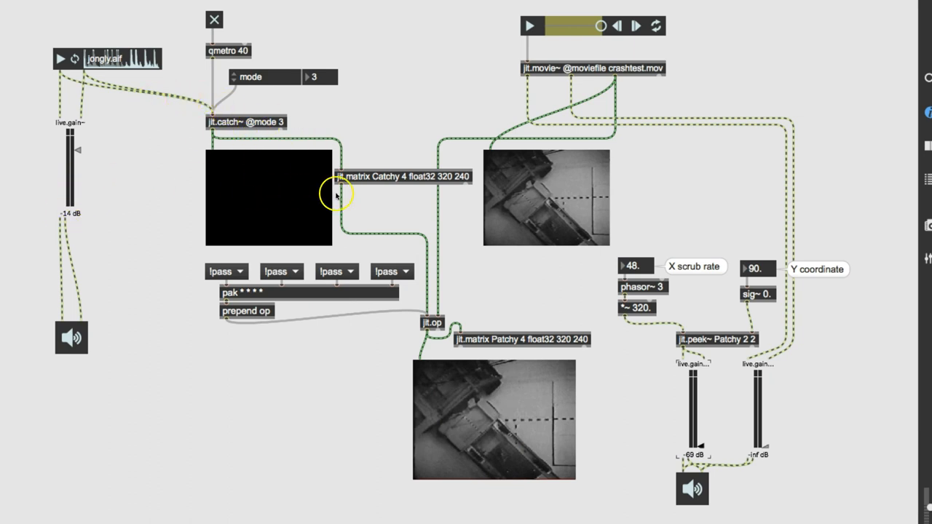
mouse_move(422, 434)
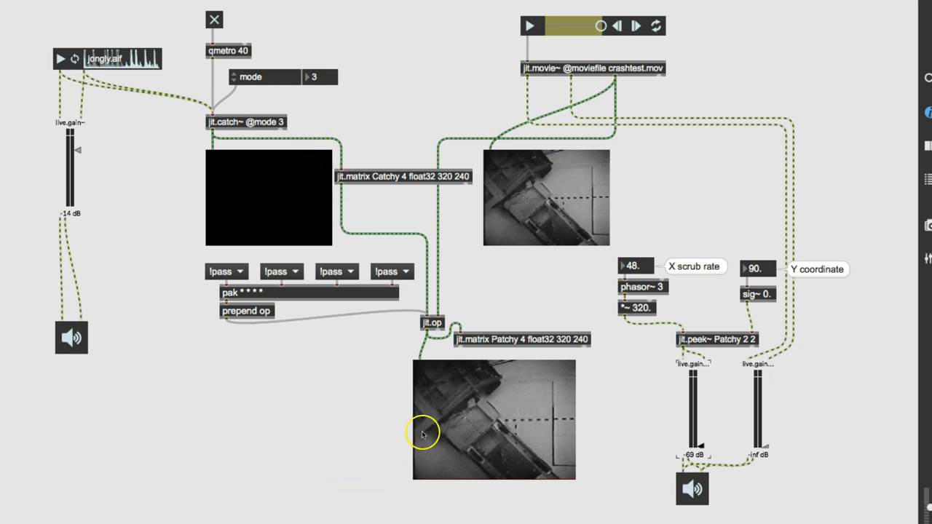
mouse_move(662, 400)
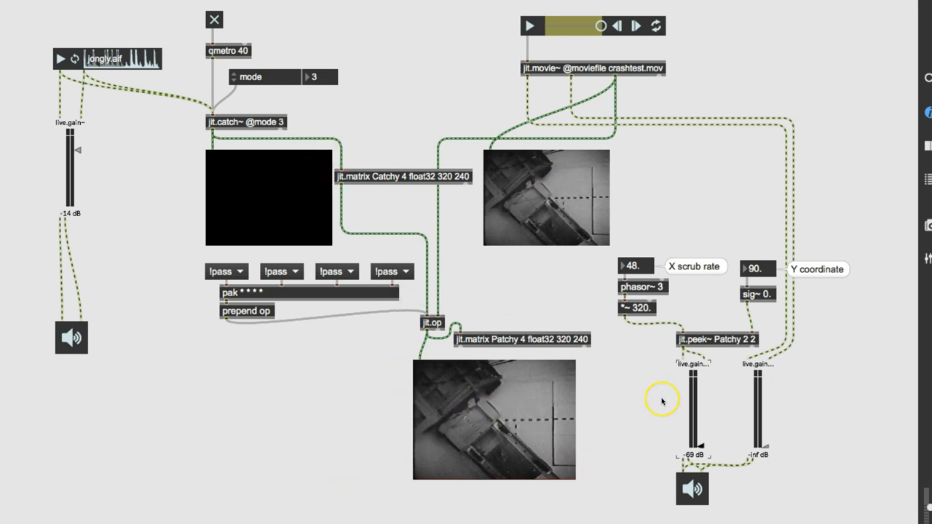
mouse_move(318, 377)
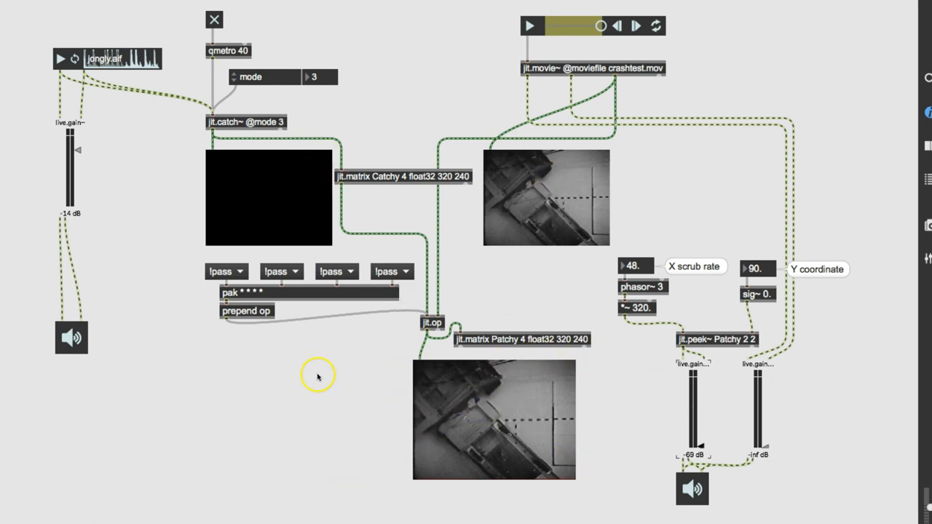
mouse_move(466, 396)
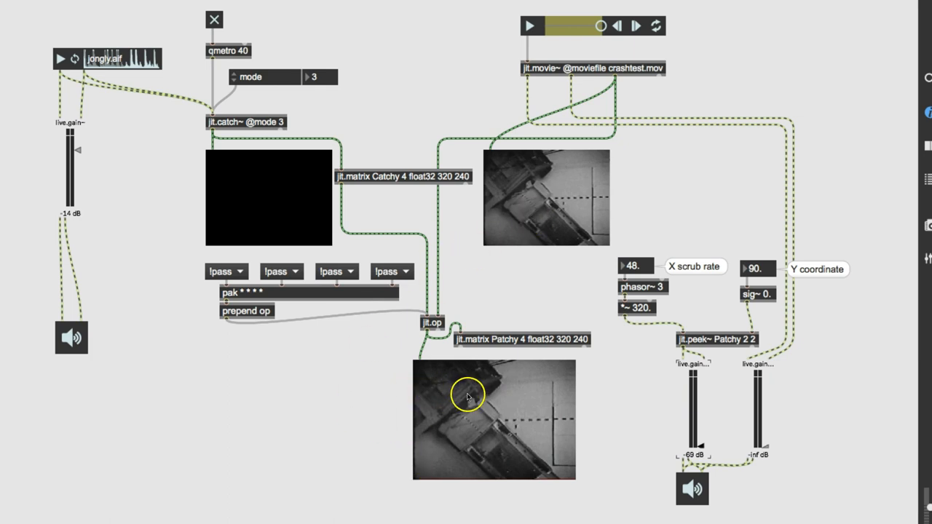
mouse_move(537, 451)
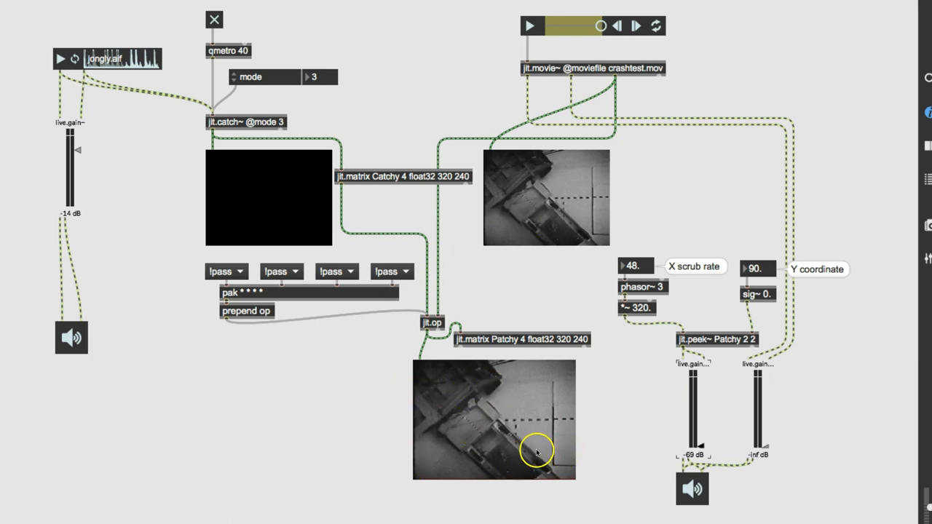
mouse_move(502, 429)
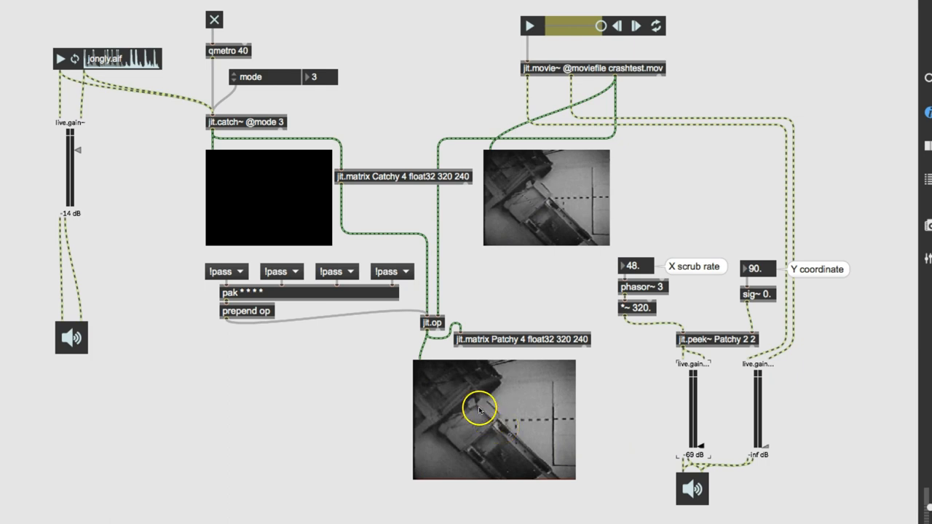
mouse_move(502, 410)
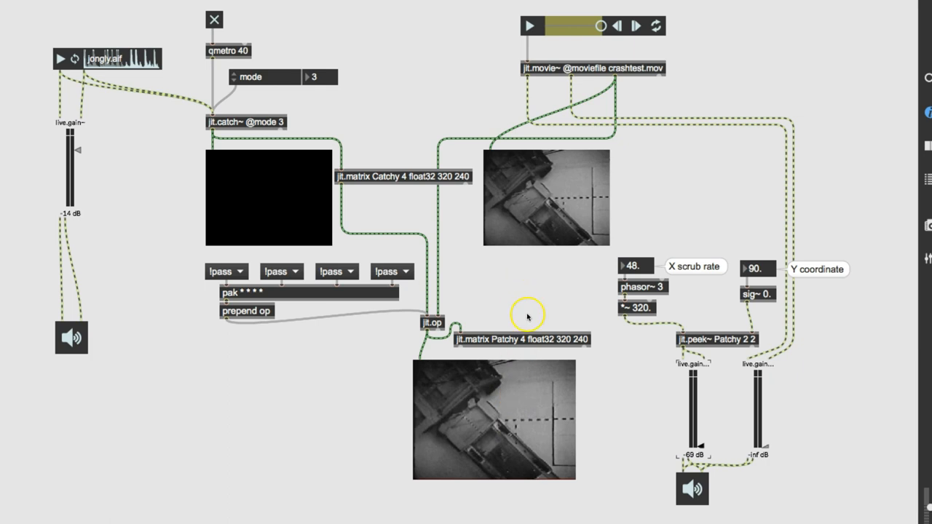
mouse_move(579, 295)
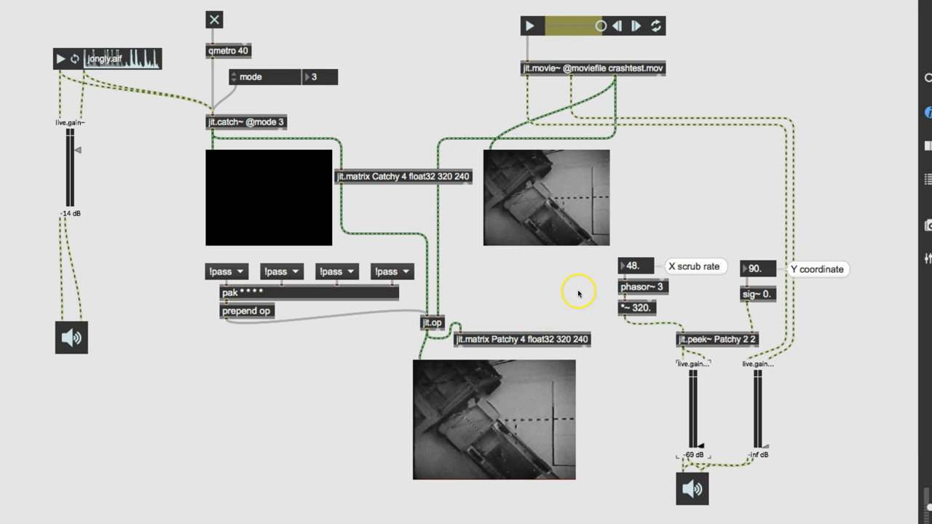
mouse_move(469, 357)
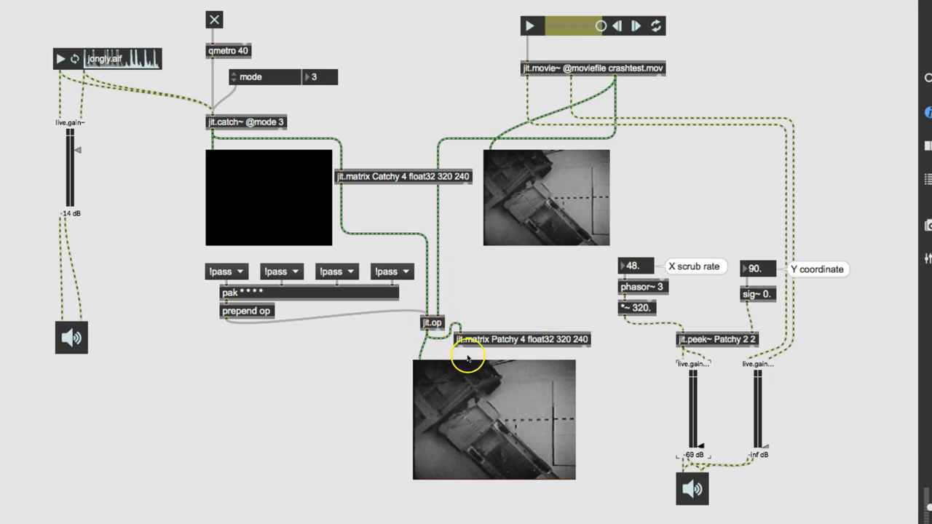
mouse_move(521, 340)
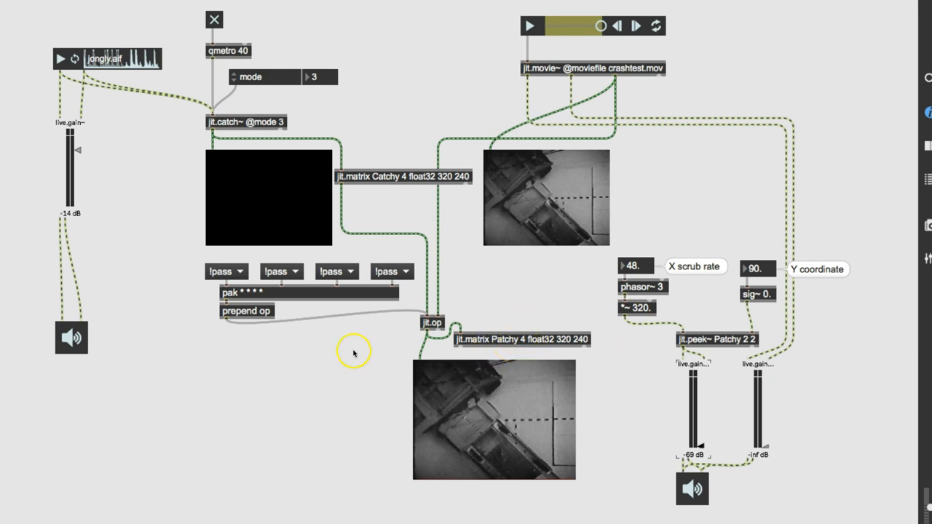
mouse_move(439, 255)
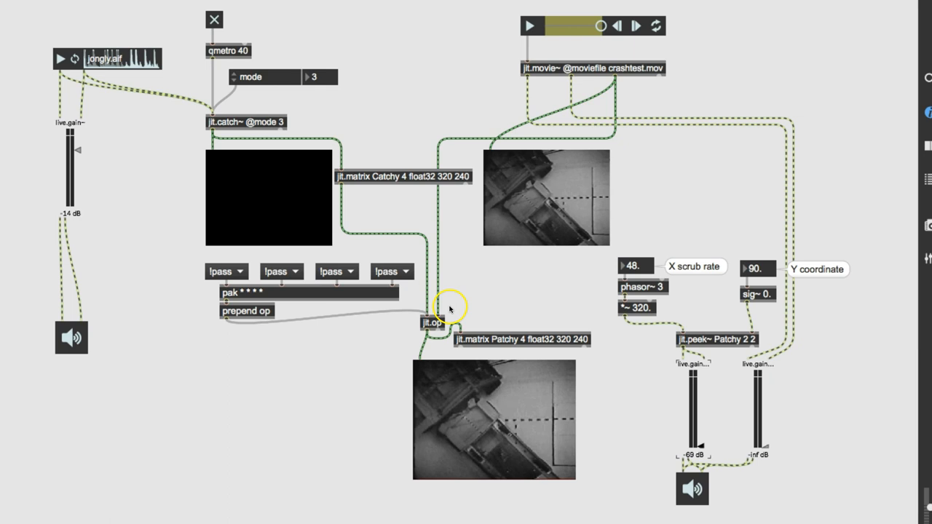
mouse_move(492, 308)
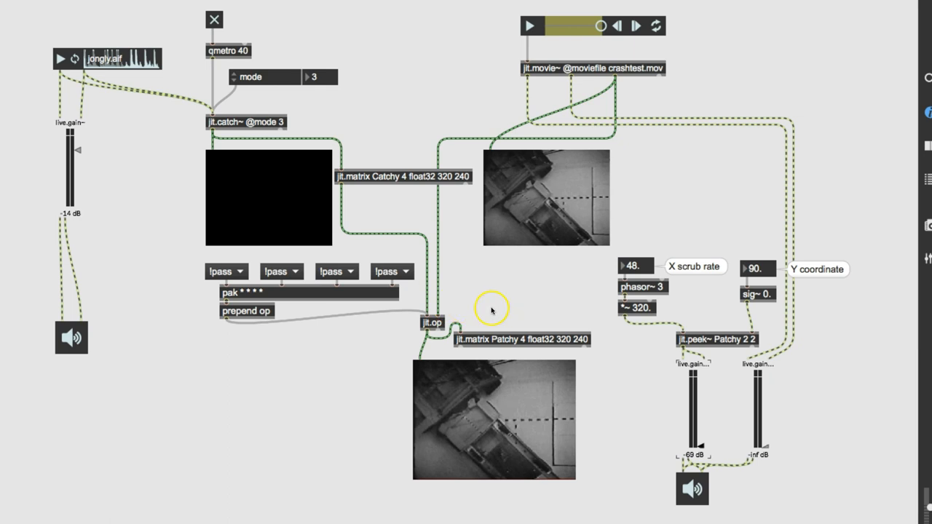
mouse_move(385, 347)
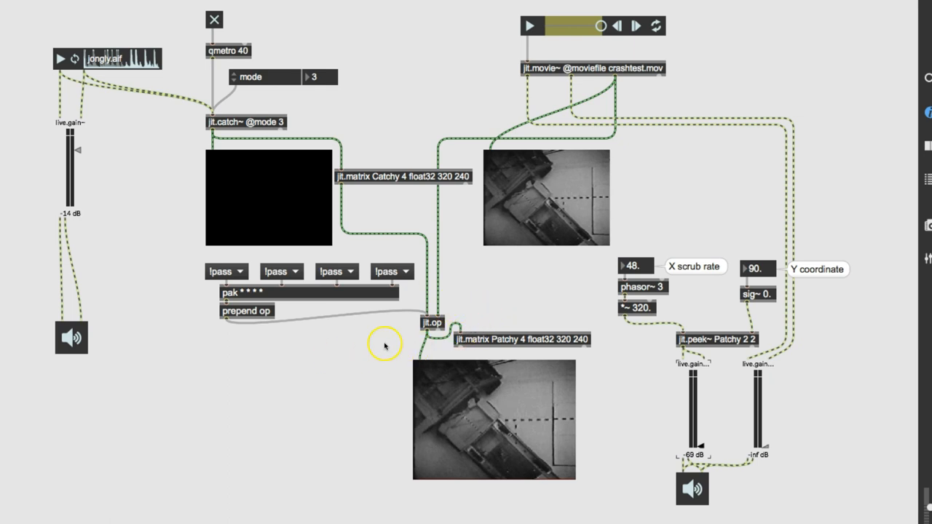
mouse_move(314, 357)
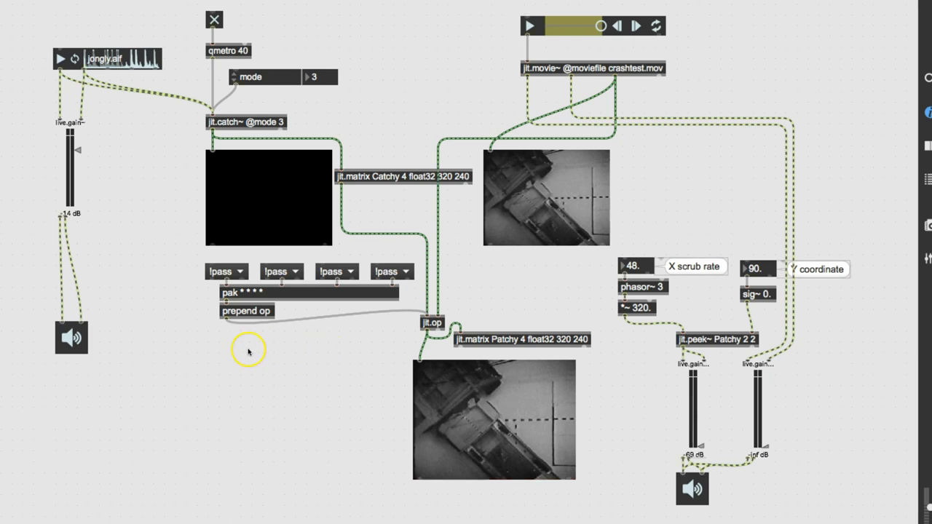
mouse_move(291, 419)
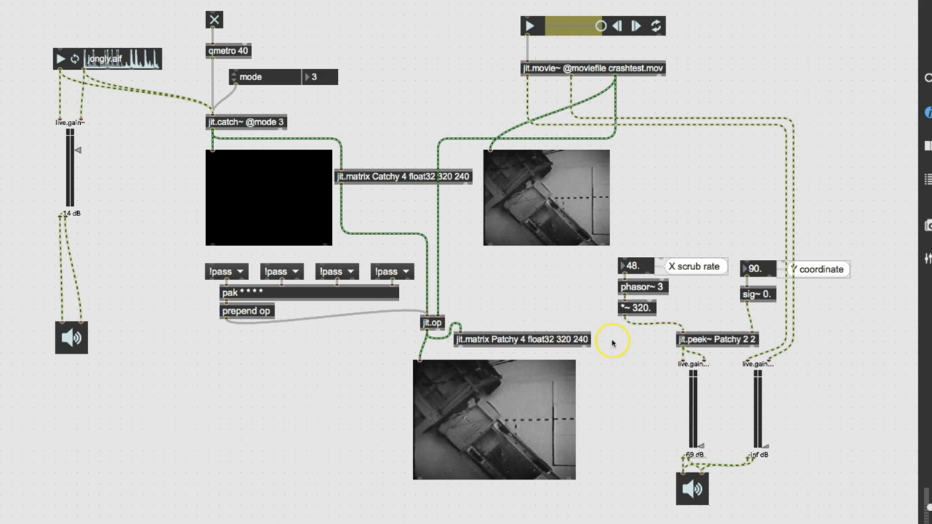
mouse_move(706, 341)
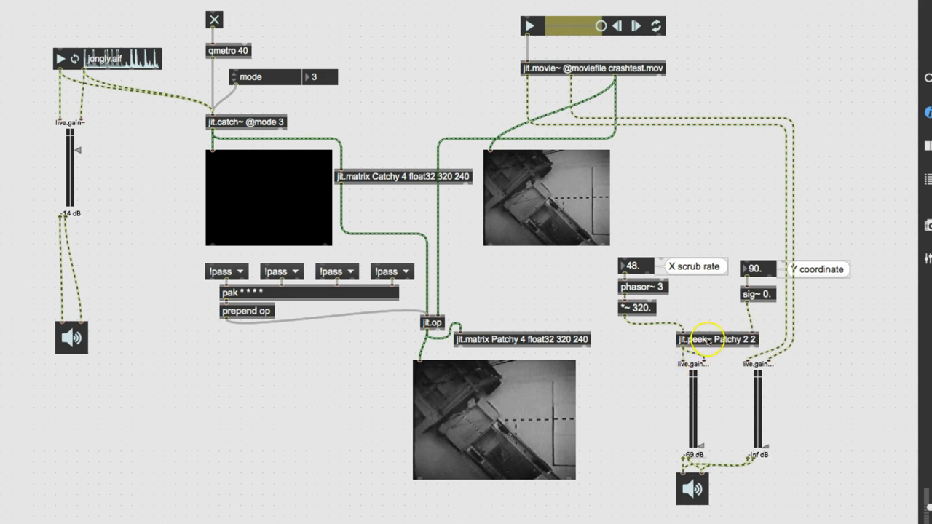
mouse_move(750, 347)
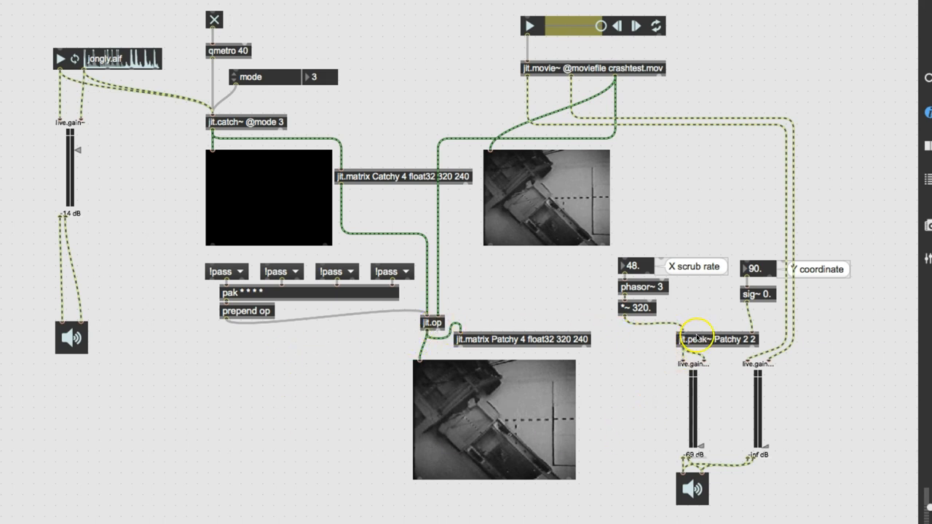
mouse_move(131, 235)
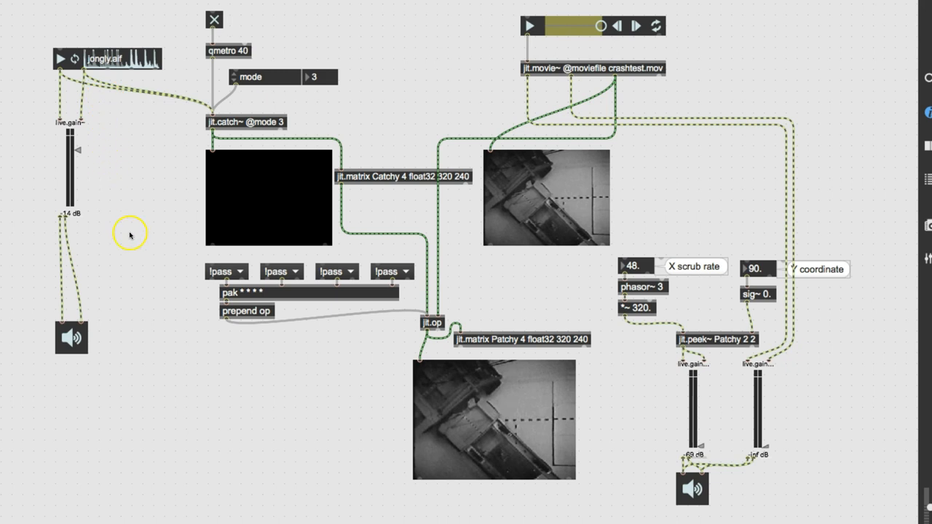
mouse_move(191, 349)
text(avg~)
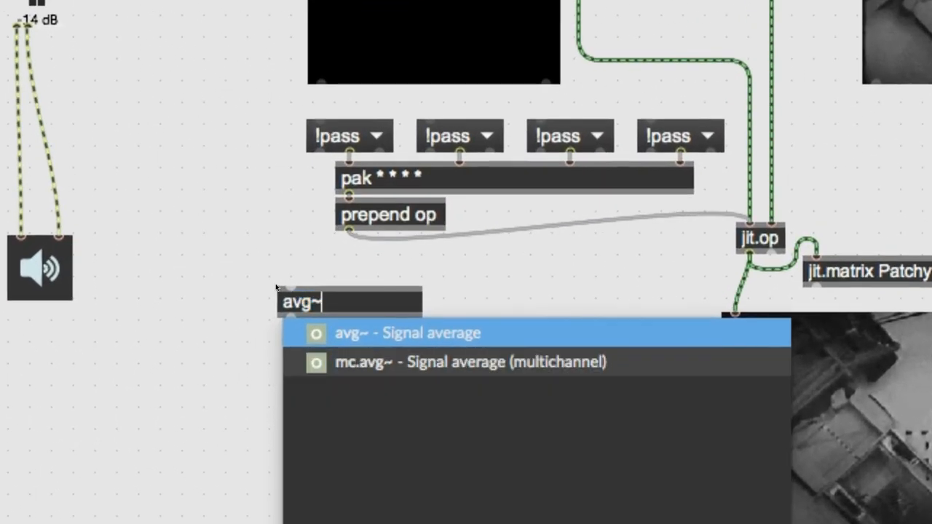
Place an avg~ object taking the jongly.aif sfplay~ signal, with a number box beneath it.
click(304, 299)
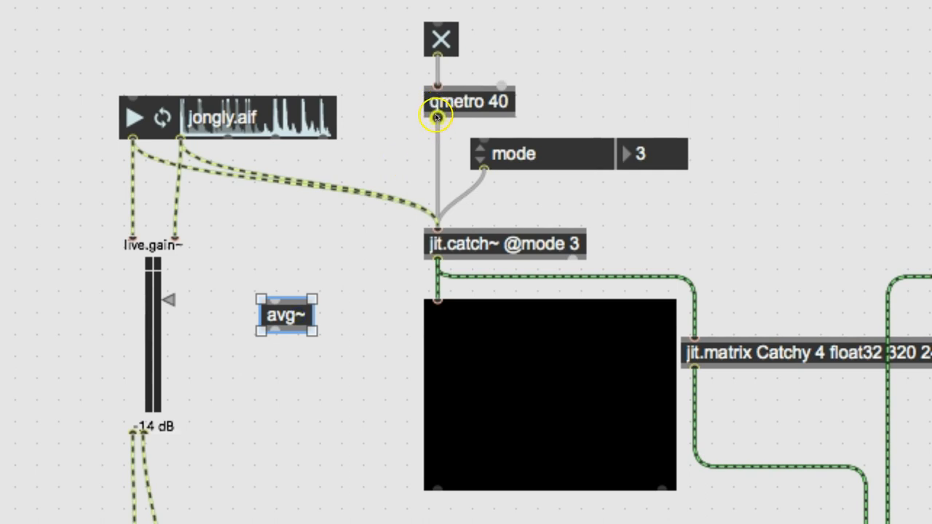
drag(435, 116, 283, 300)
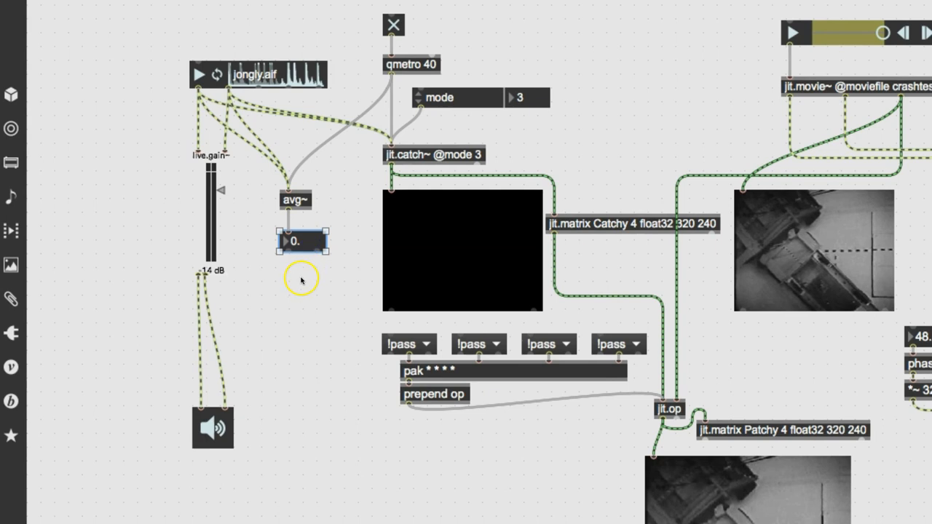
mouse_move(309, 271)
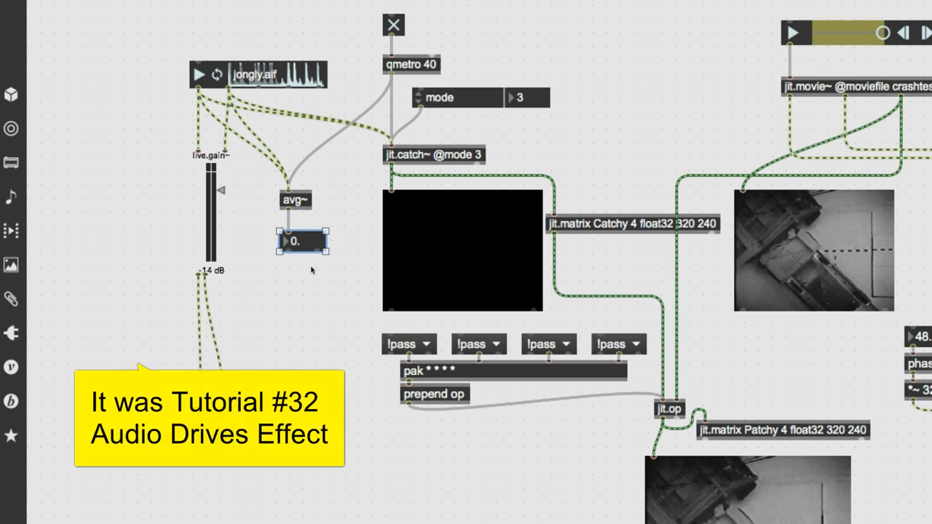
click(303, 240)
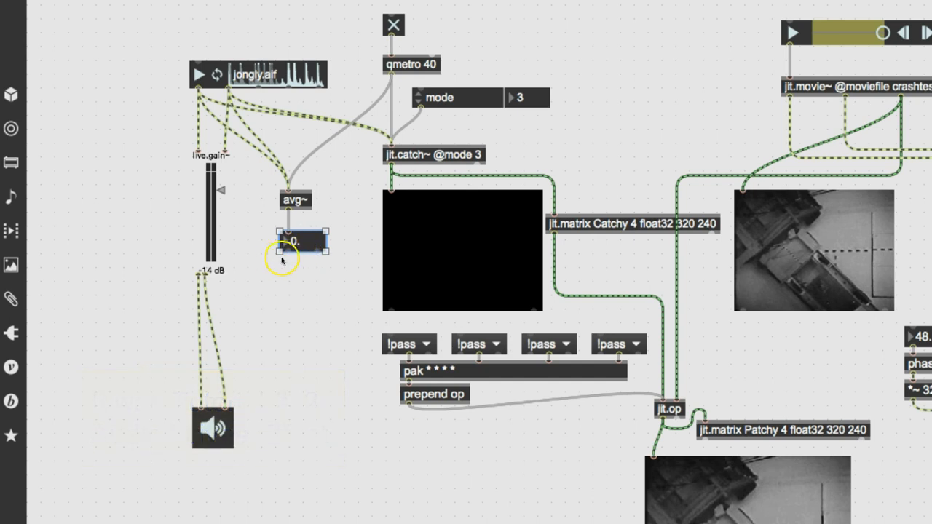
mouse_move(276, 326)
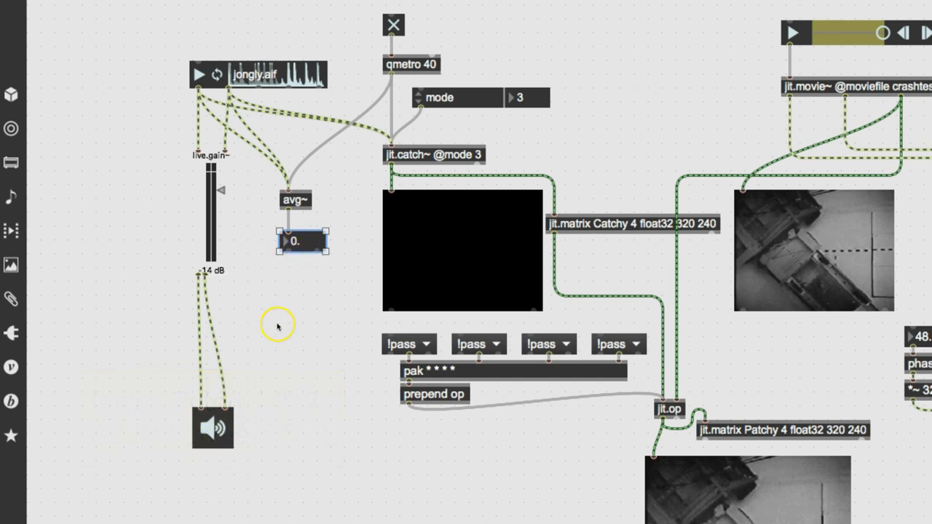
mouse_move(212, 35)
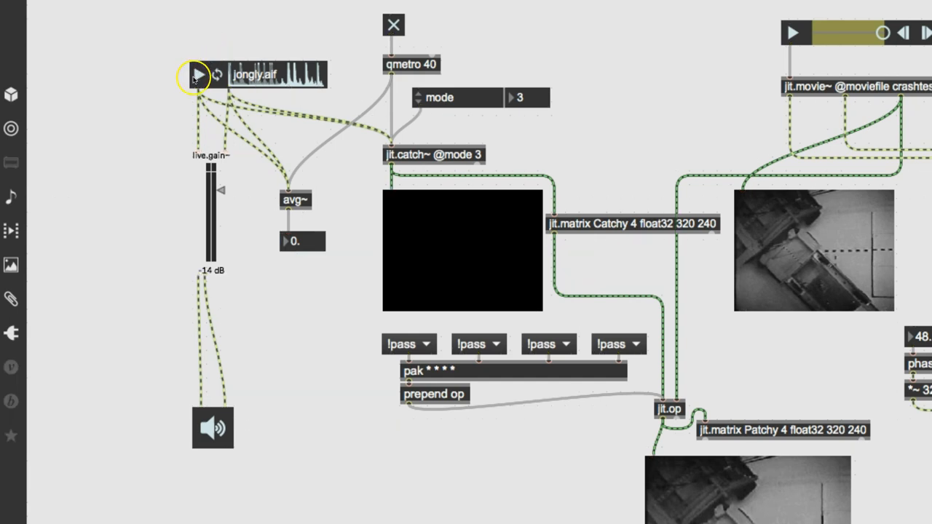
Play jongly.aif so avg~ shows a live level, and begin a new scale object.
click(198, 76)
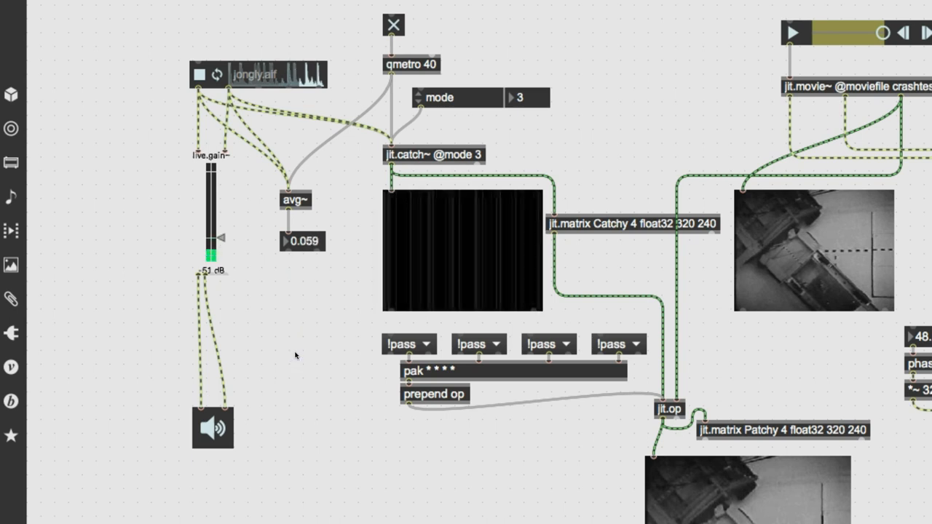
text(s)
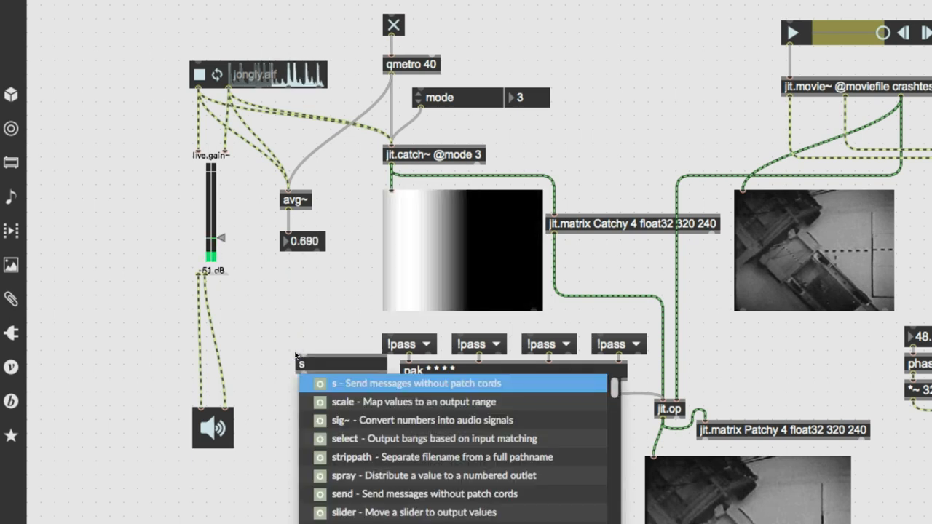
Create the scale 0. 1. 0. 1. object below avg~.
text(cale 0.0)
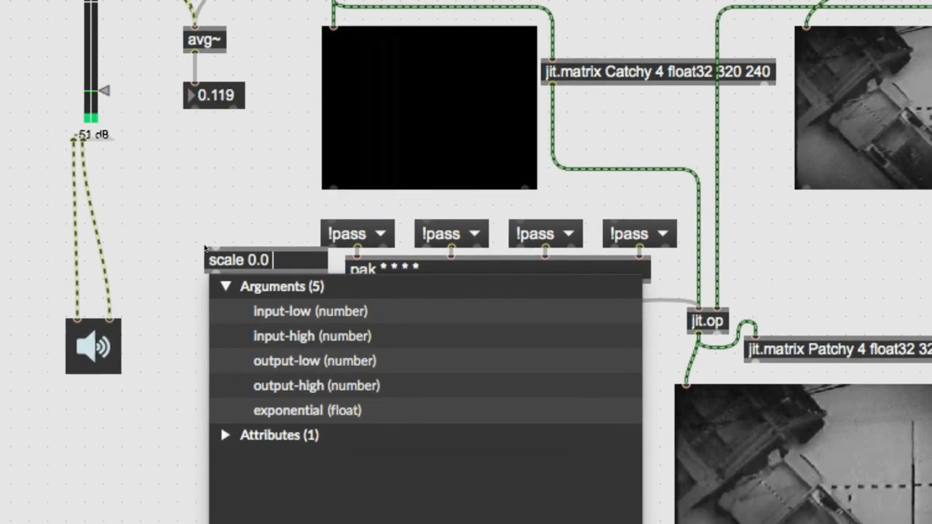
text(1.0)
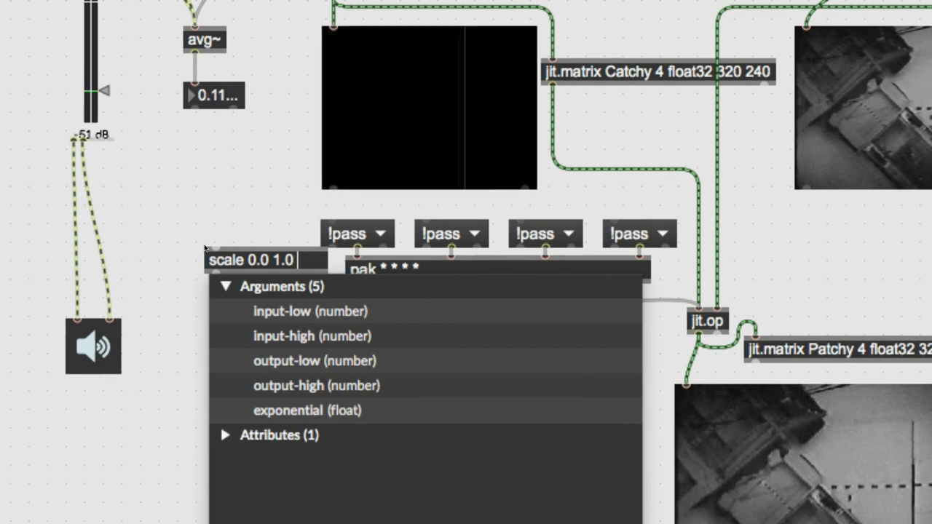
text(0.0)
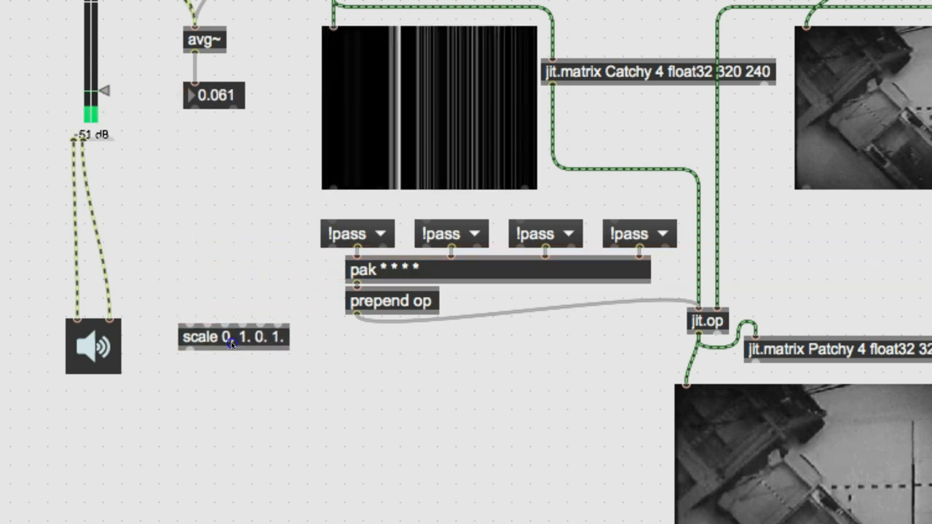
click(233, 336)
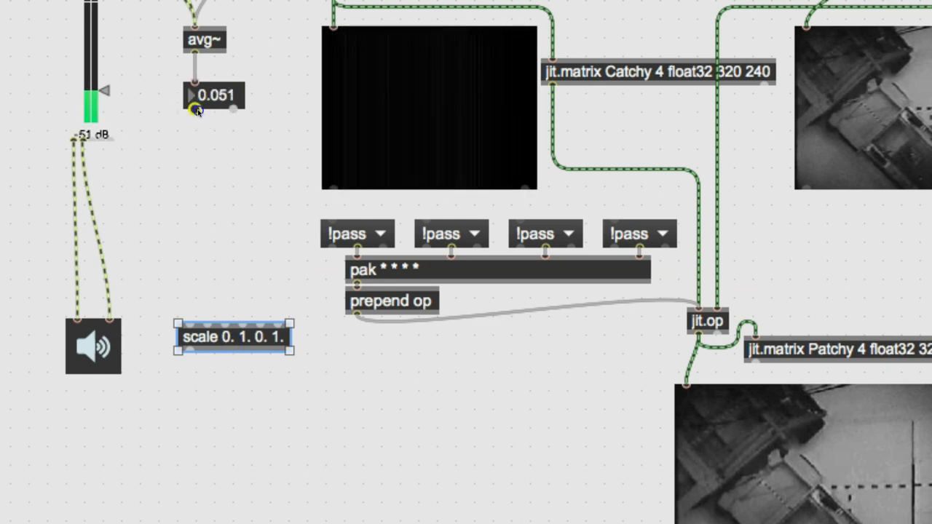
Feed the avg~ level into scale and show its output in a new number box.
drag(195, 116, 189, 318)
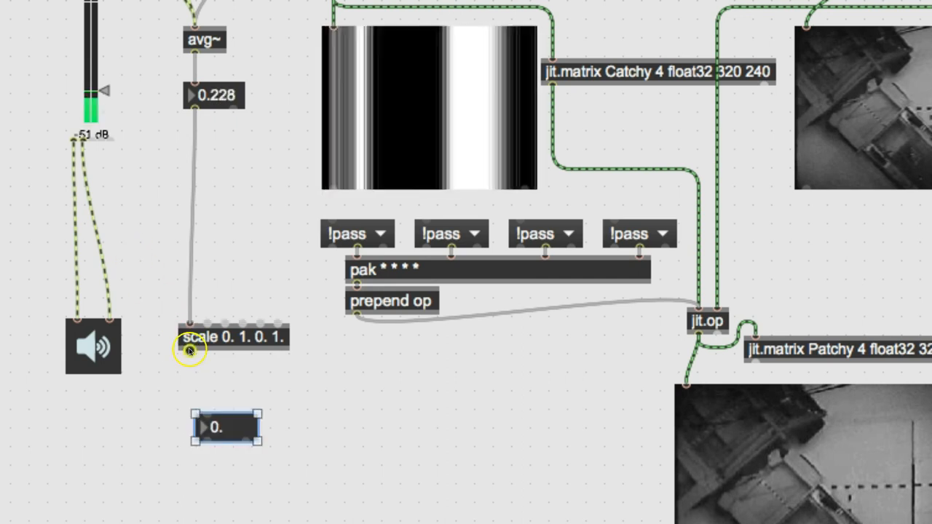
drag(189, 349, 204, 411)
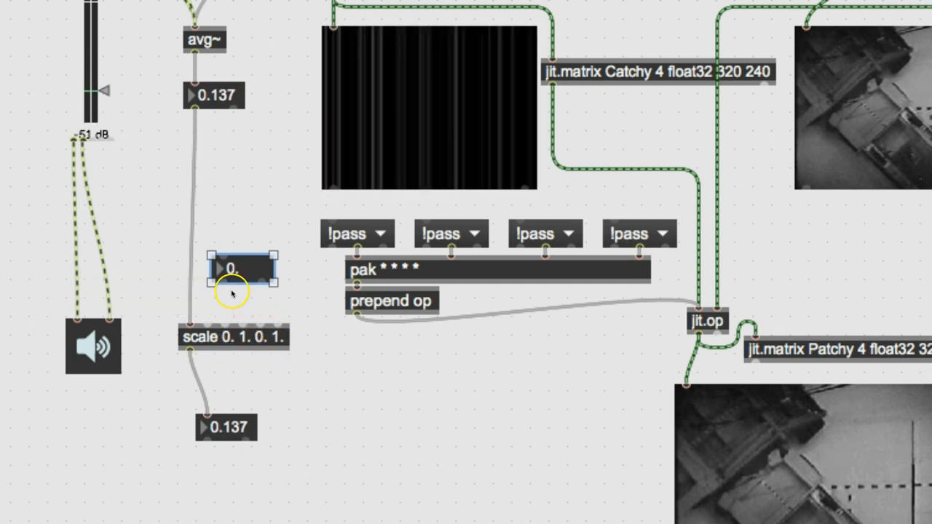
drag(230, 291, 230, 277)
text(jit.)
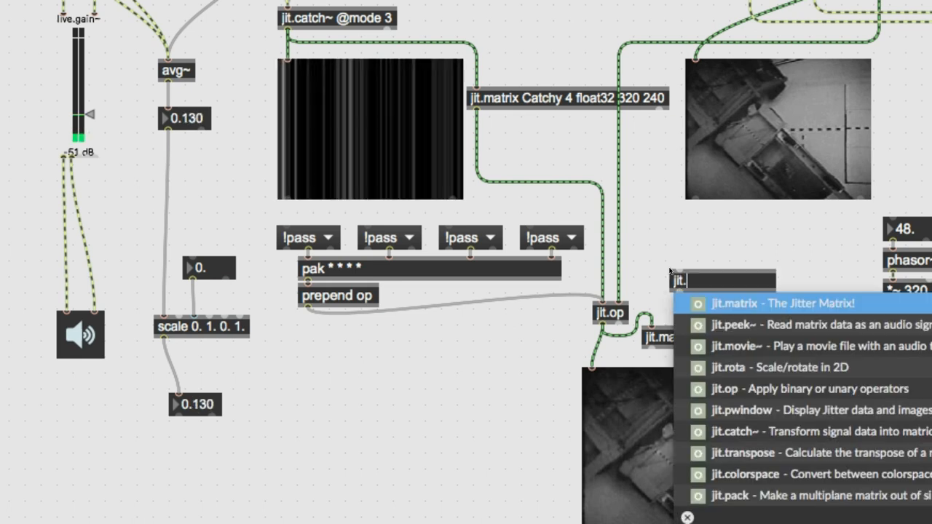
Create a jit.rota object beside jit.op in the video chain.
text(rota)
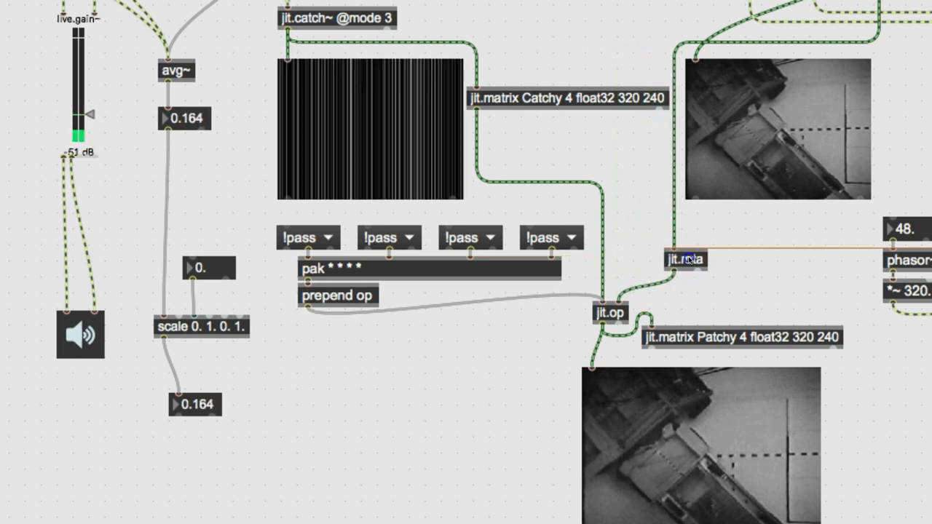
click(683, 259)
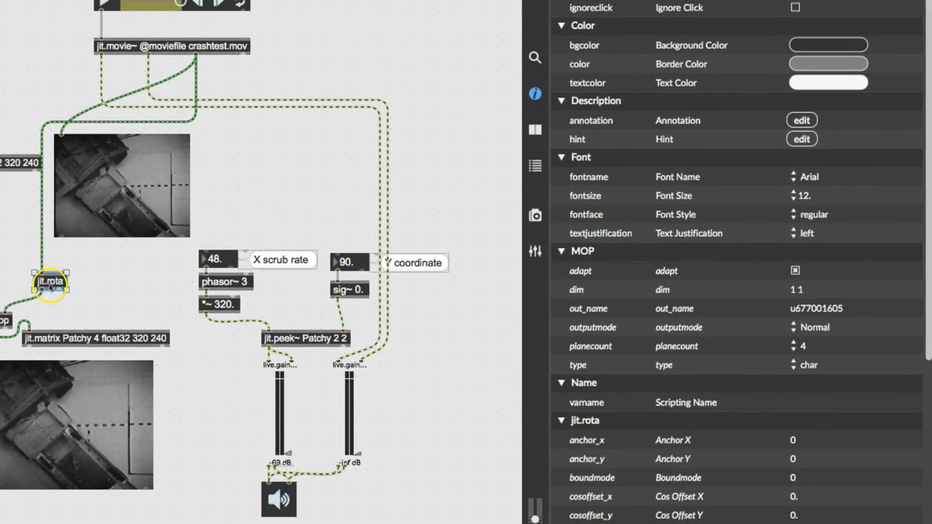
click(49, 282)
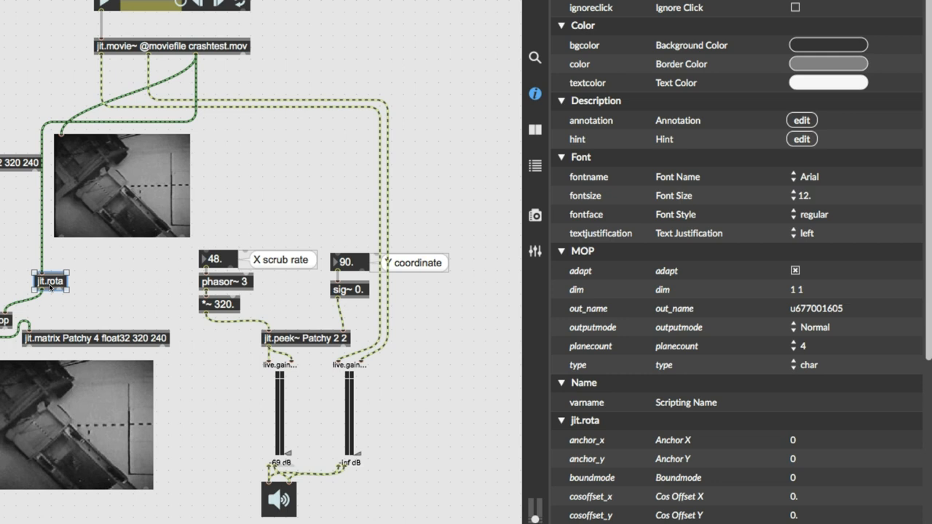
click(49, 281)
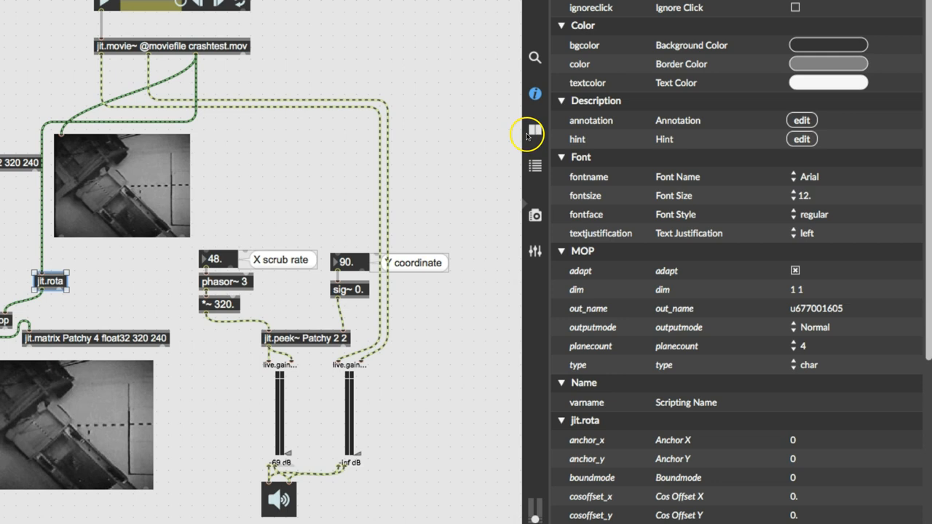
click(535, 131)
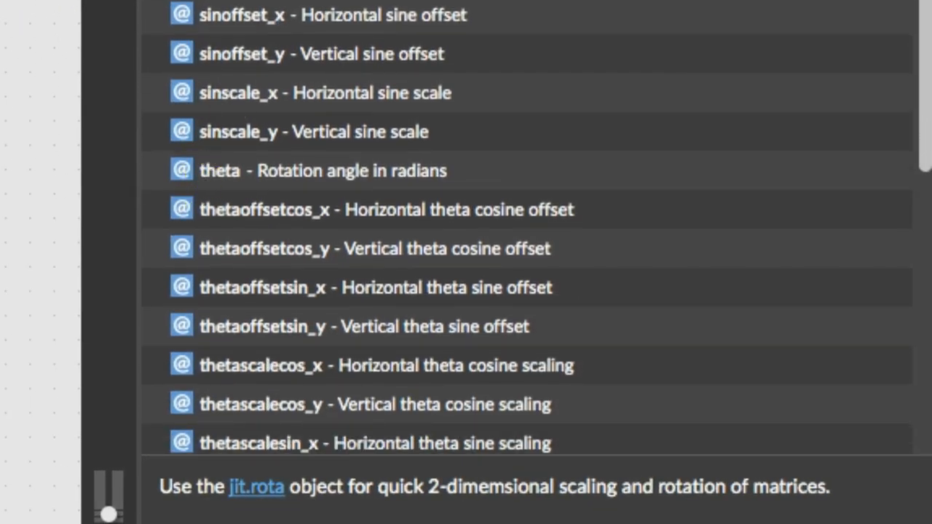
mouse_move(260, 181)
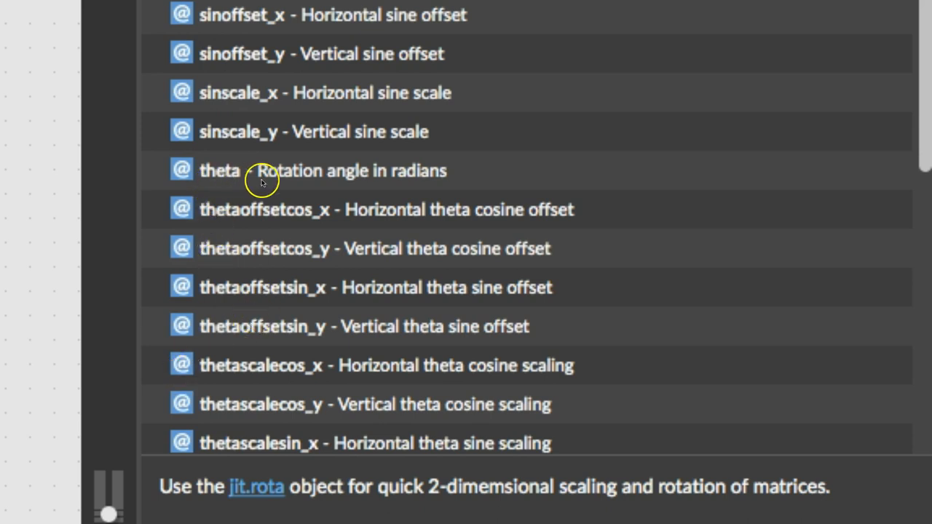
mouse_move(343, 177)
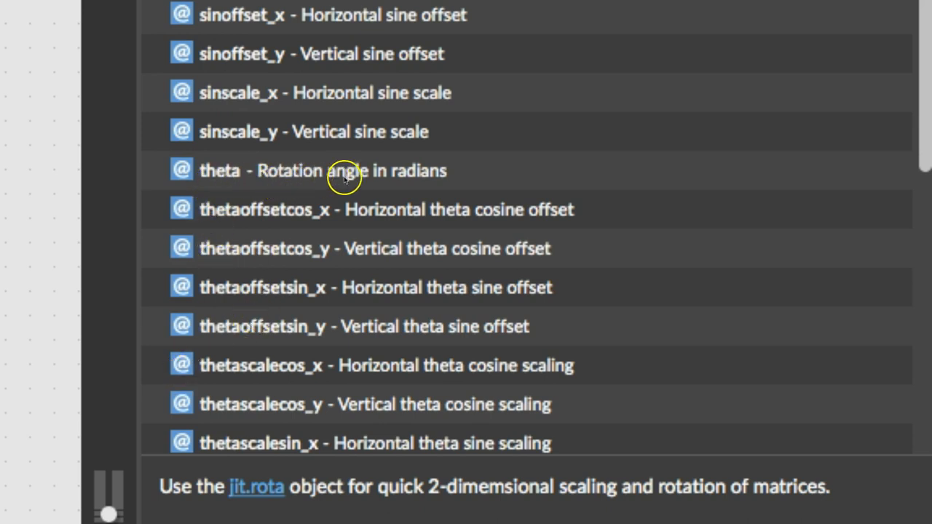
mouse_move(405, 174)
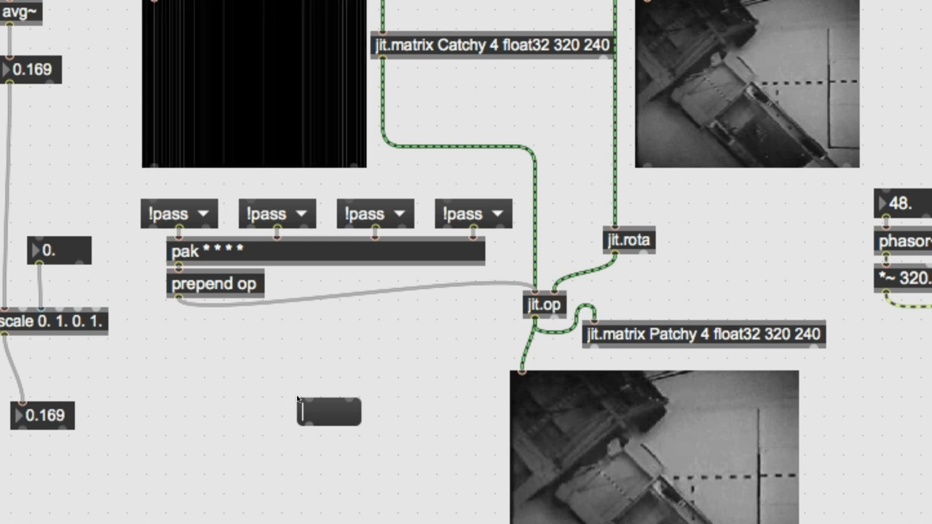
Write a theta $1 message box beneath the scaled level number box.
text(theta)
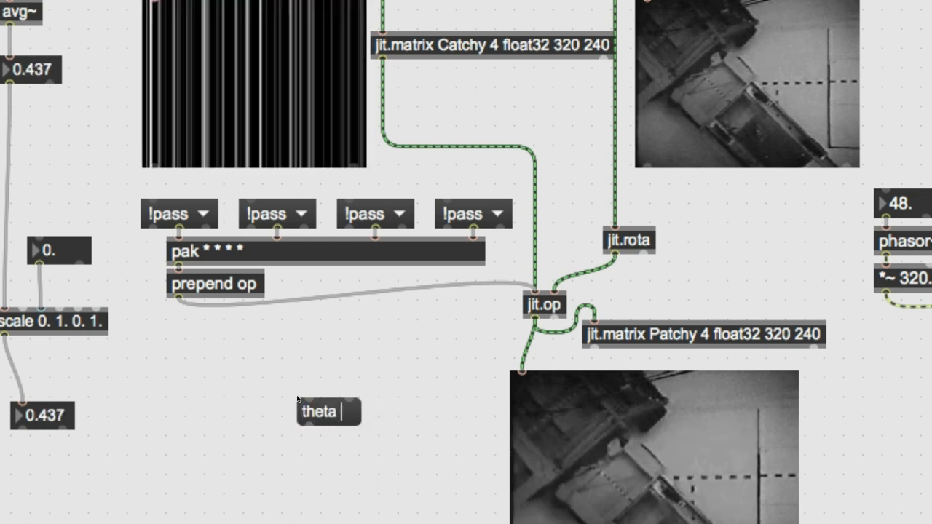
text($)
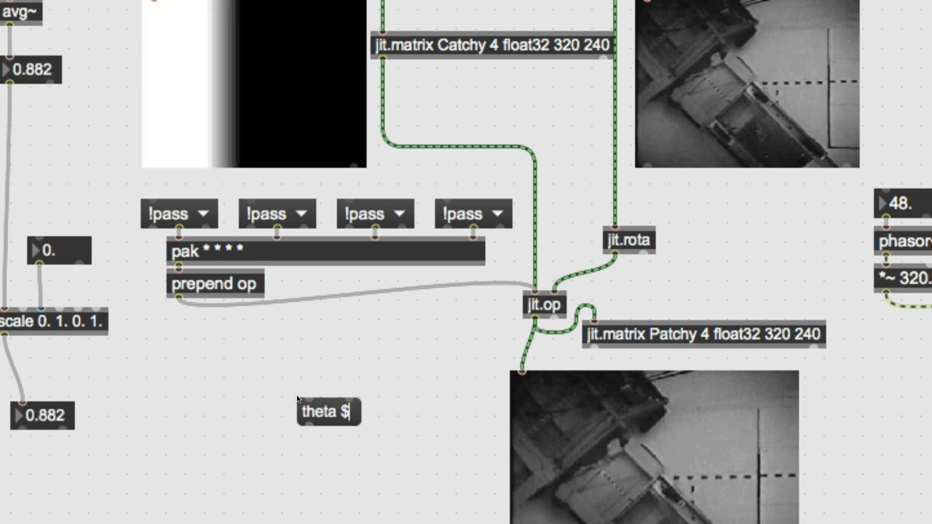
text(1)
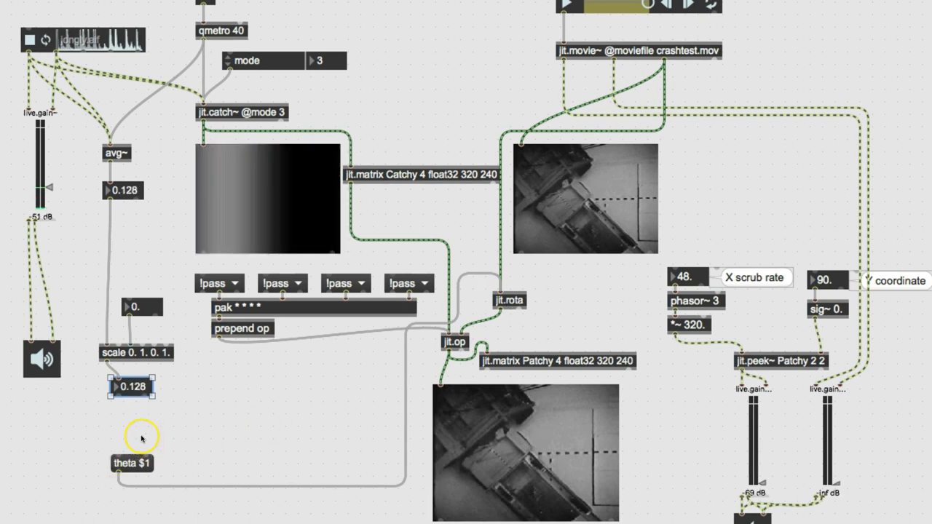
Patch the scaled level number box into the theta $1 message.
drag(131, 386, 131, 396)
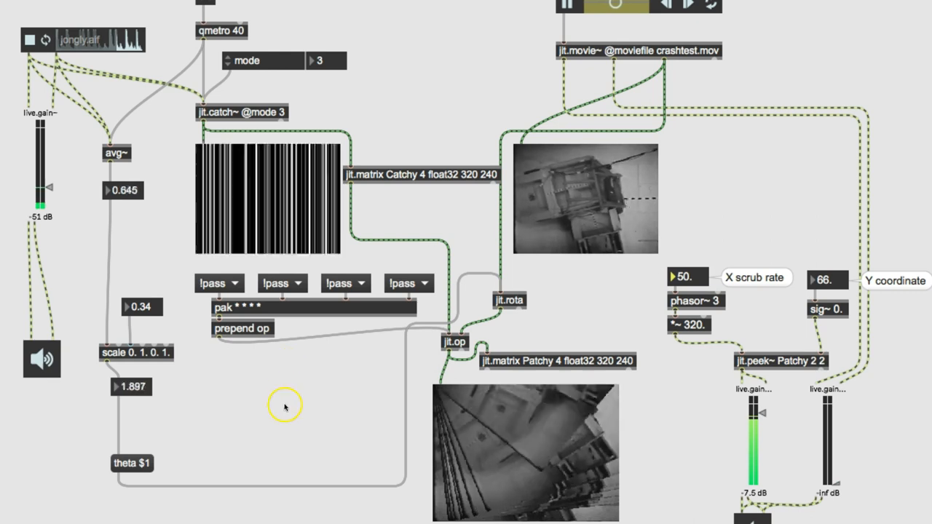
mouse_move(232, 435)
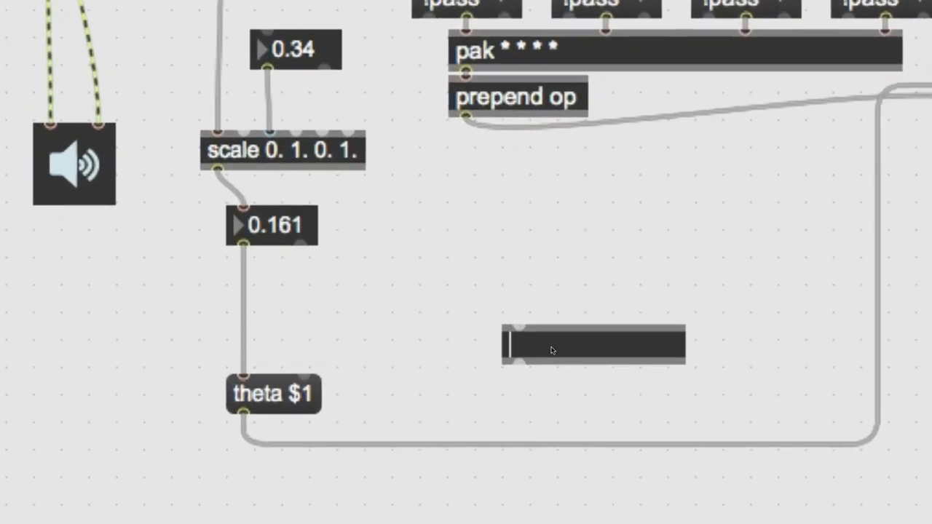
Create a + 20. object, correcting its argument to 20.
text(+2)
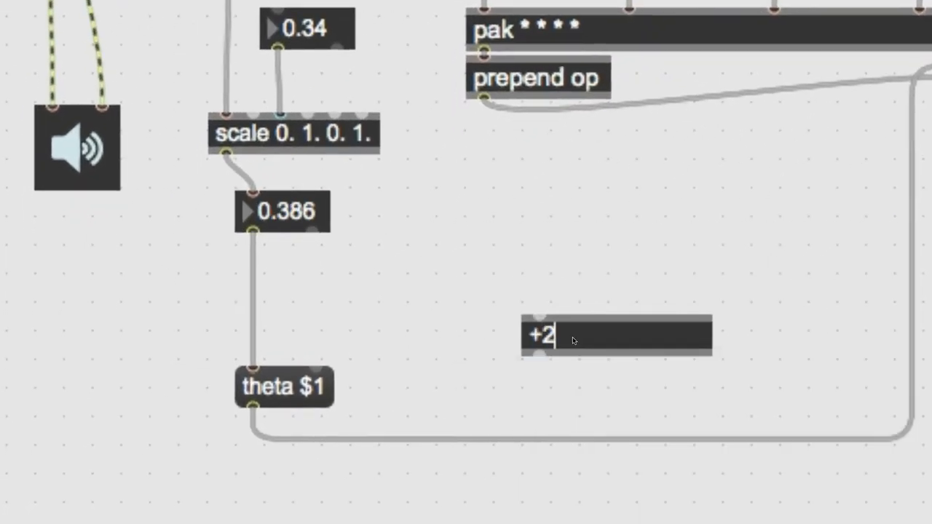
text(0)
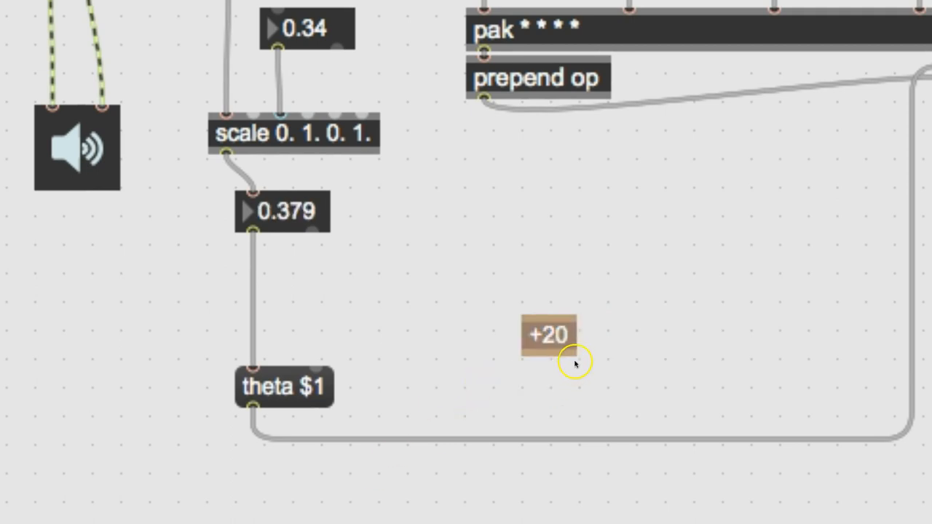
click(547, 333)
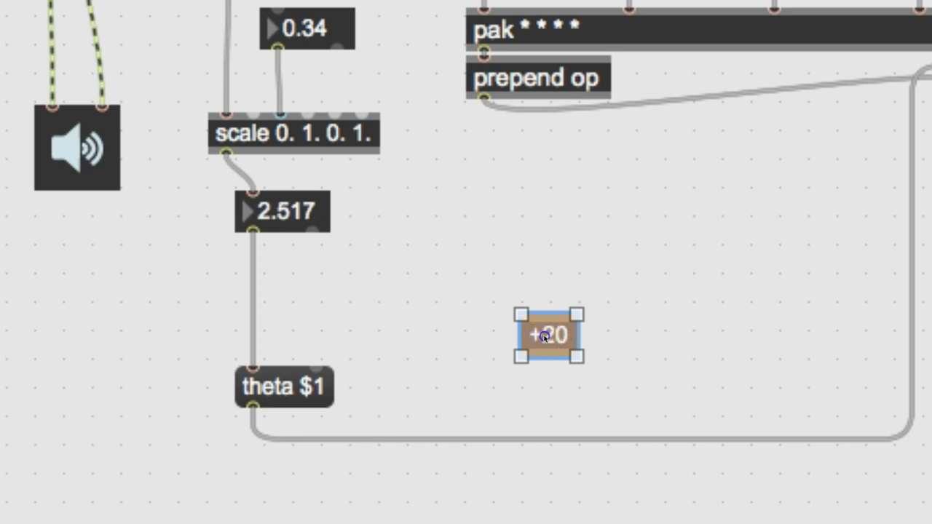
click(548, 333)
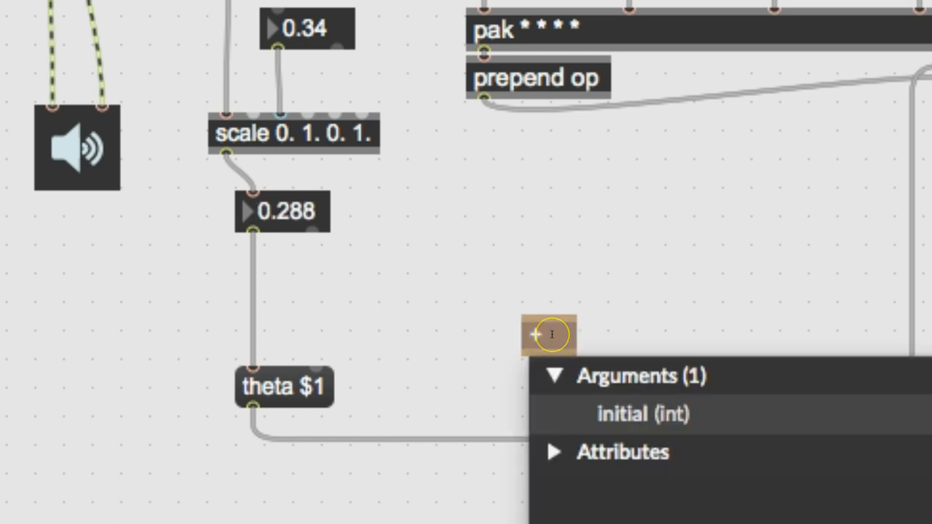
text(20)
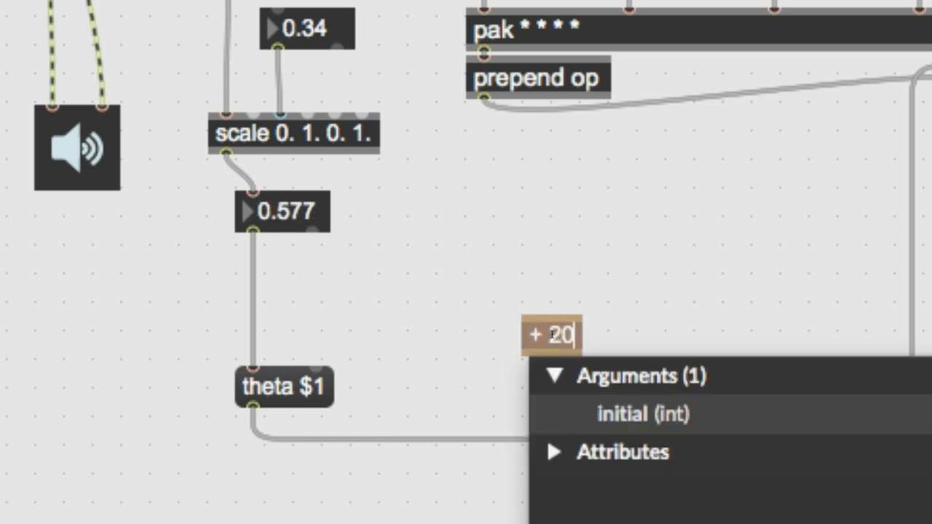
text(.0)
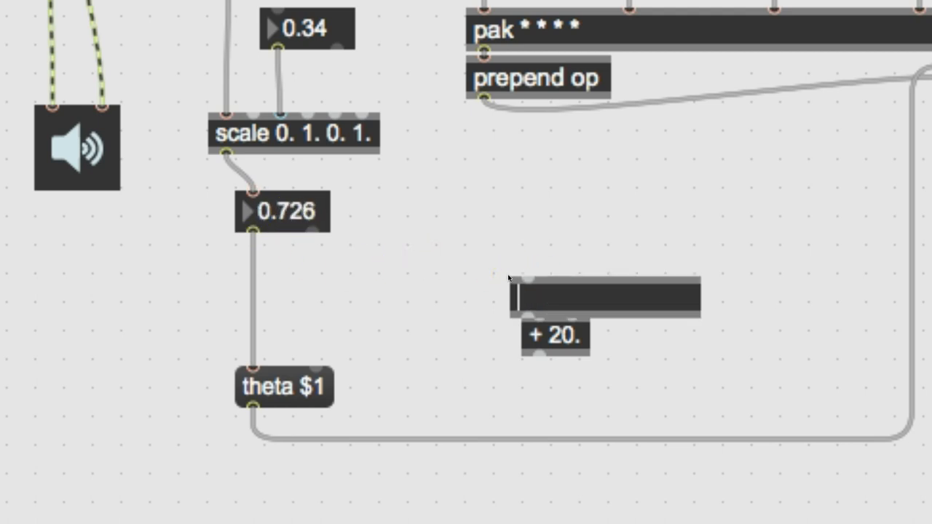
Create a * 10. object, chain it into + 20., and feed it the scaled level.
text(*)
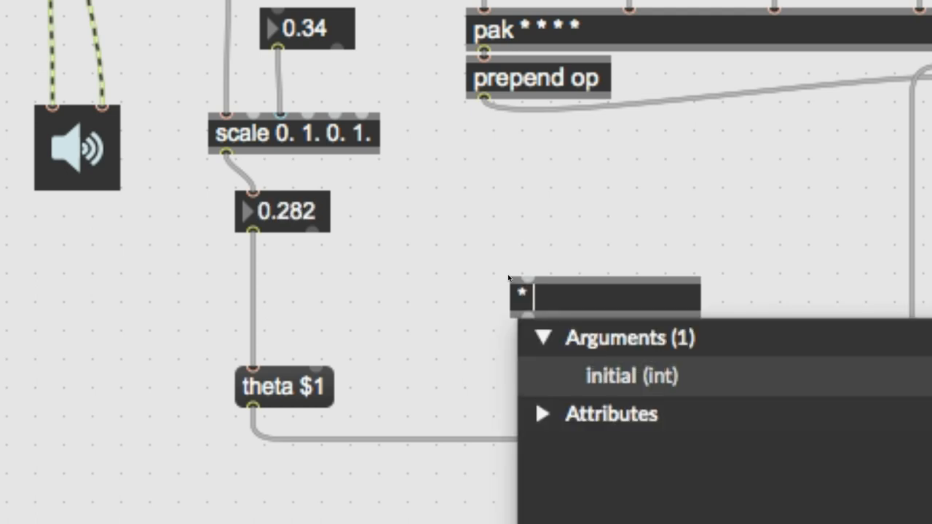
text(1)
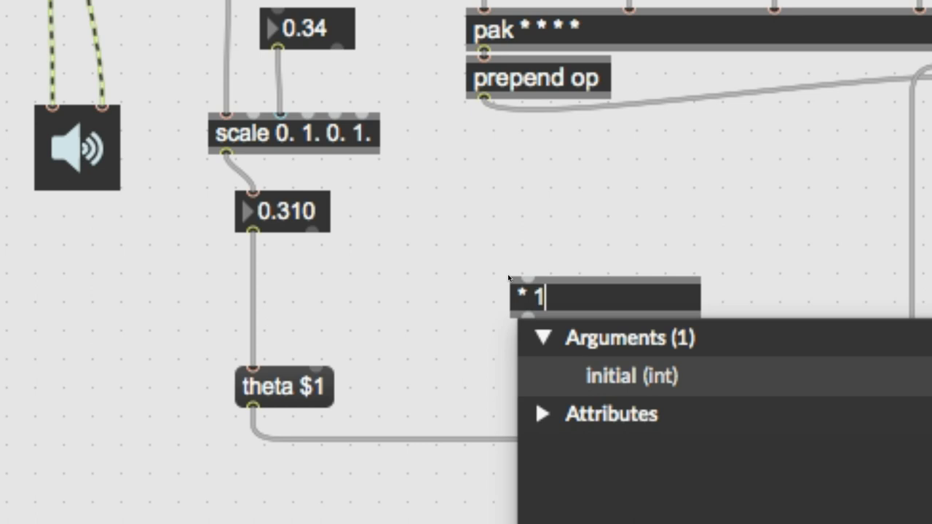
text(0.0)
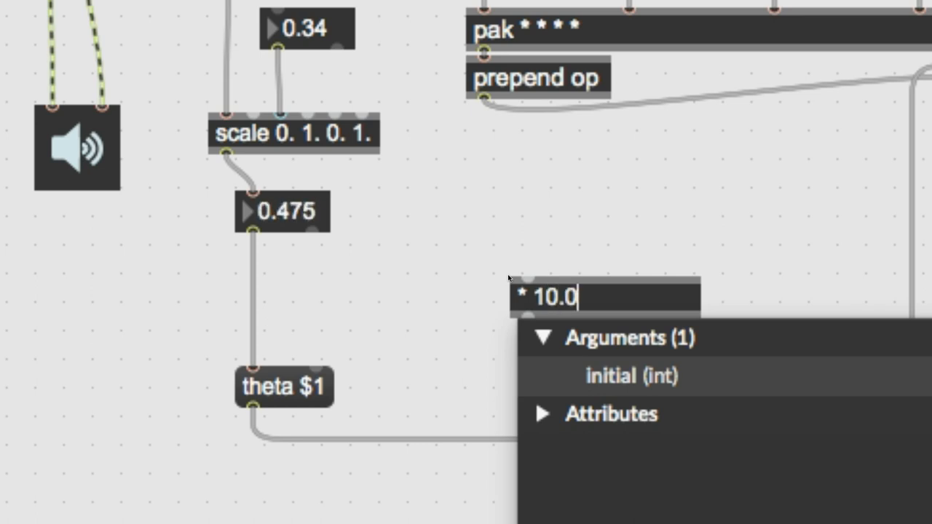
click(469, 328)
text(+ 20.)
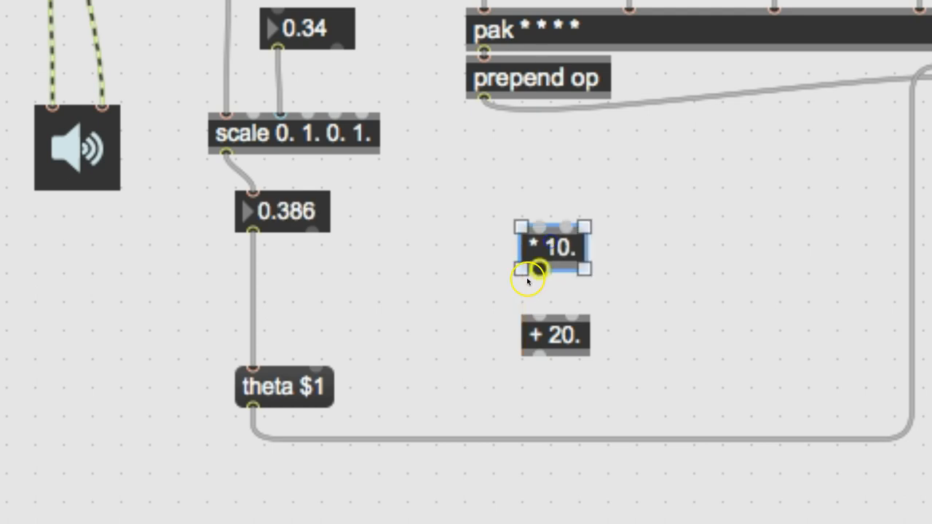
drag(536, 269, 539, 321)
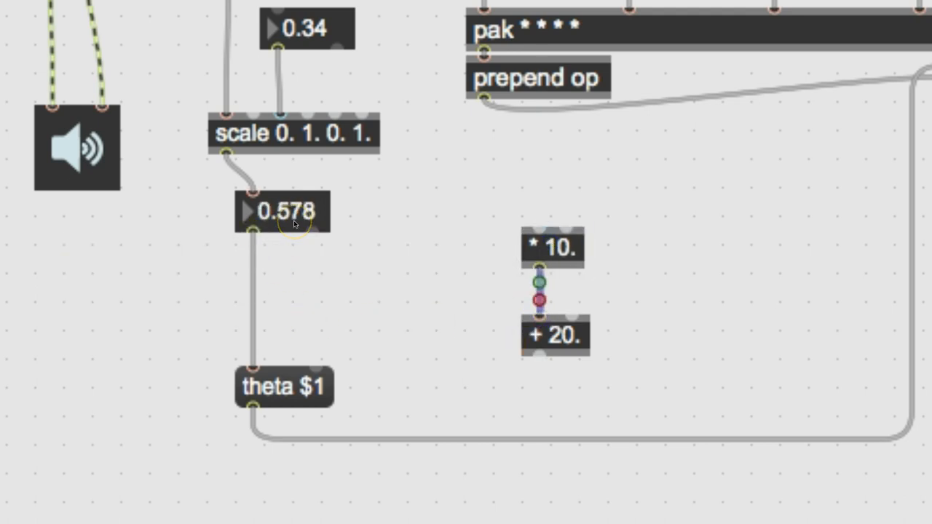
drag(283, 211, 284, 226)
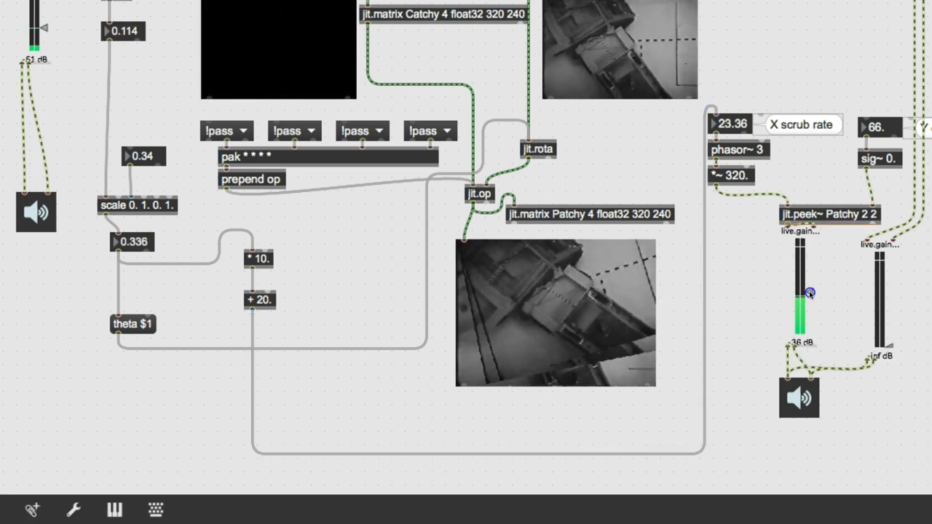
Raise the scrubbed audio's gain and switch a jit.op channel operator from lpass to arithmetic.
click(801, 306)
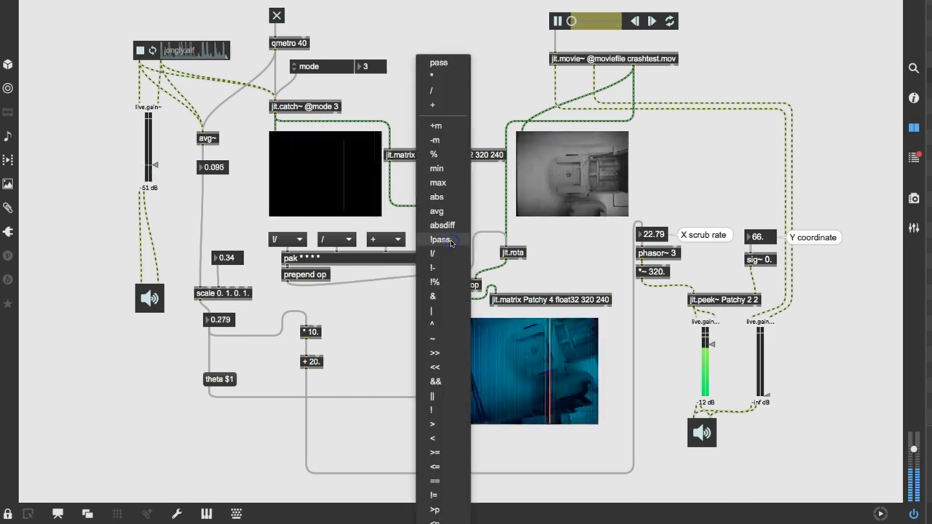
click(440, 239)
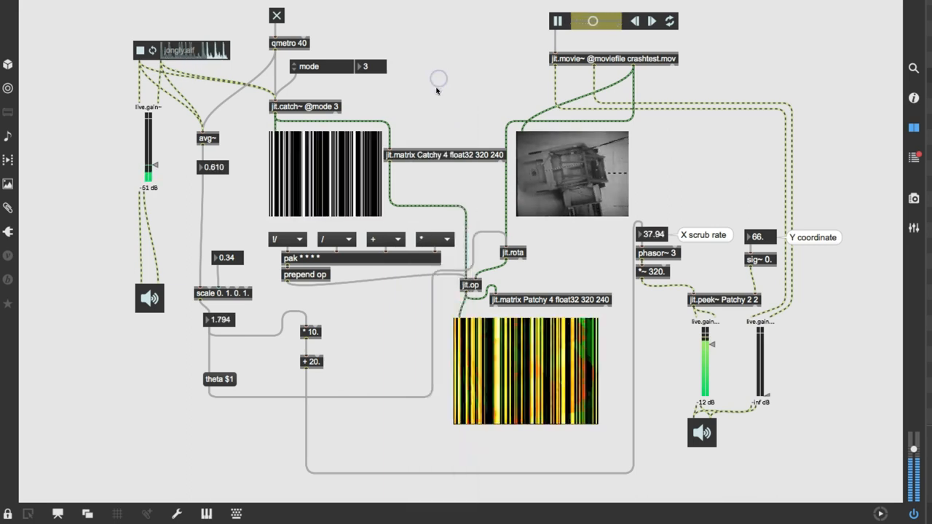